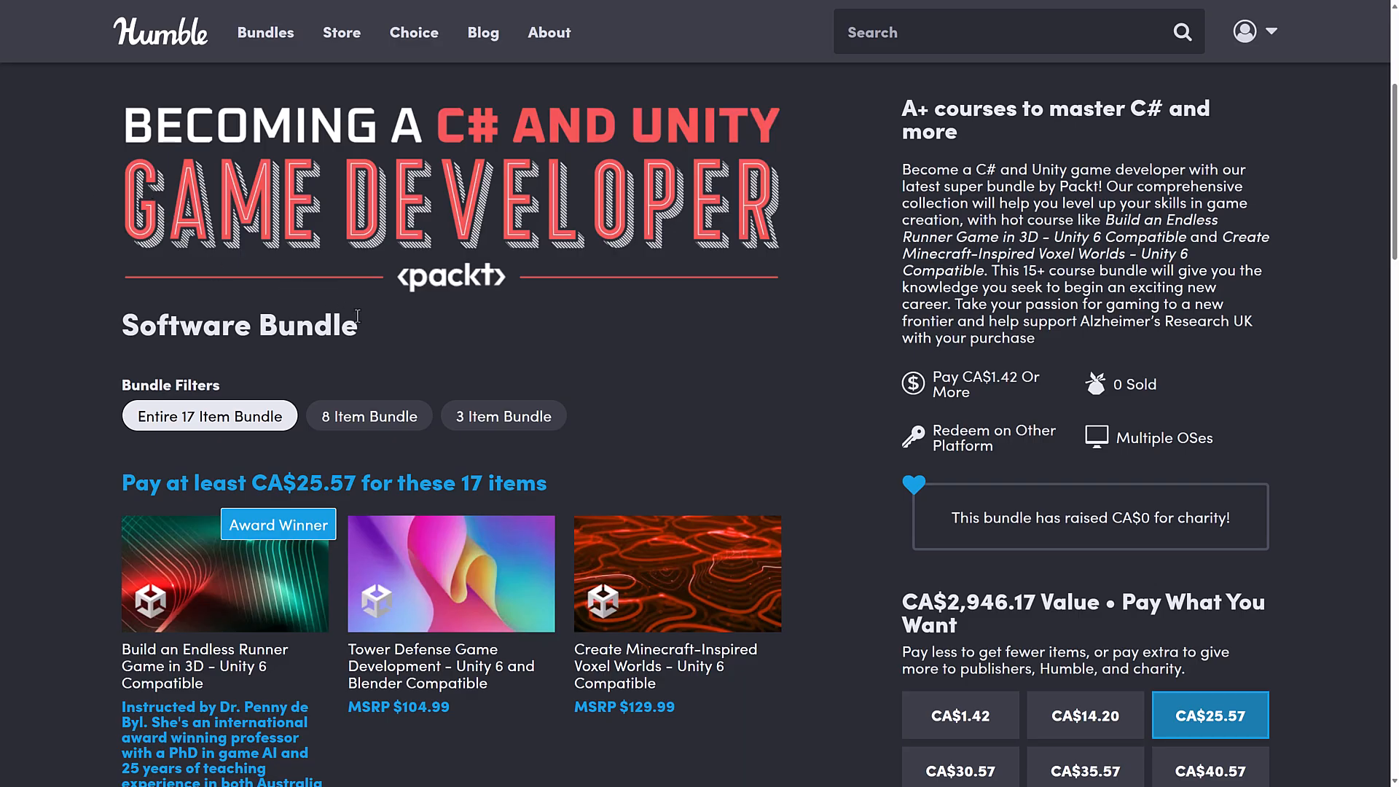
# Step: Show only the 3-item tier with its three Unity courses for at least CA$1.42
pyautogui.scroll(-3)
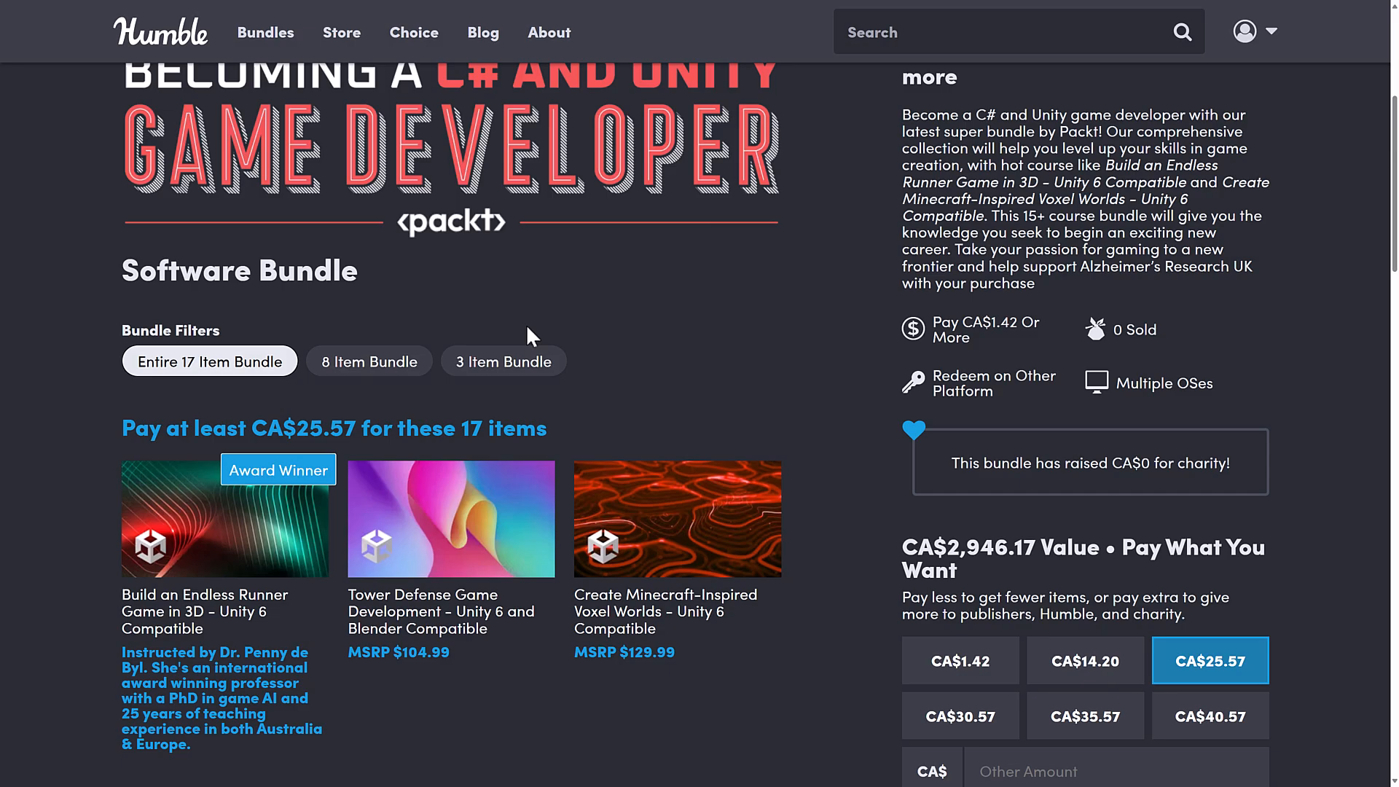
pyautogui.moveTo(732, 408)
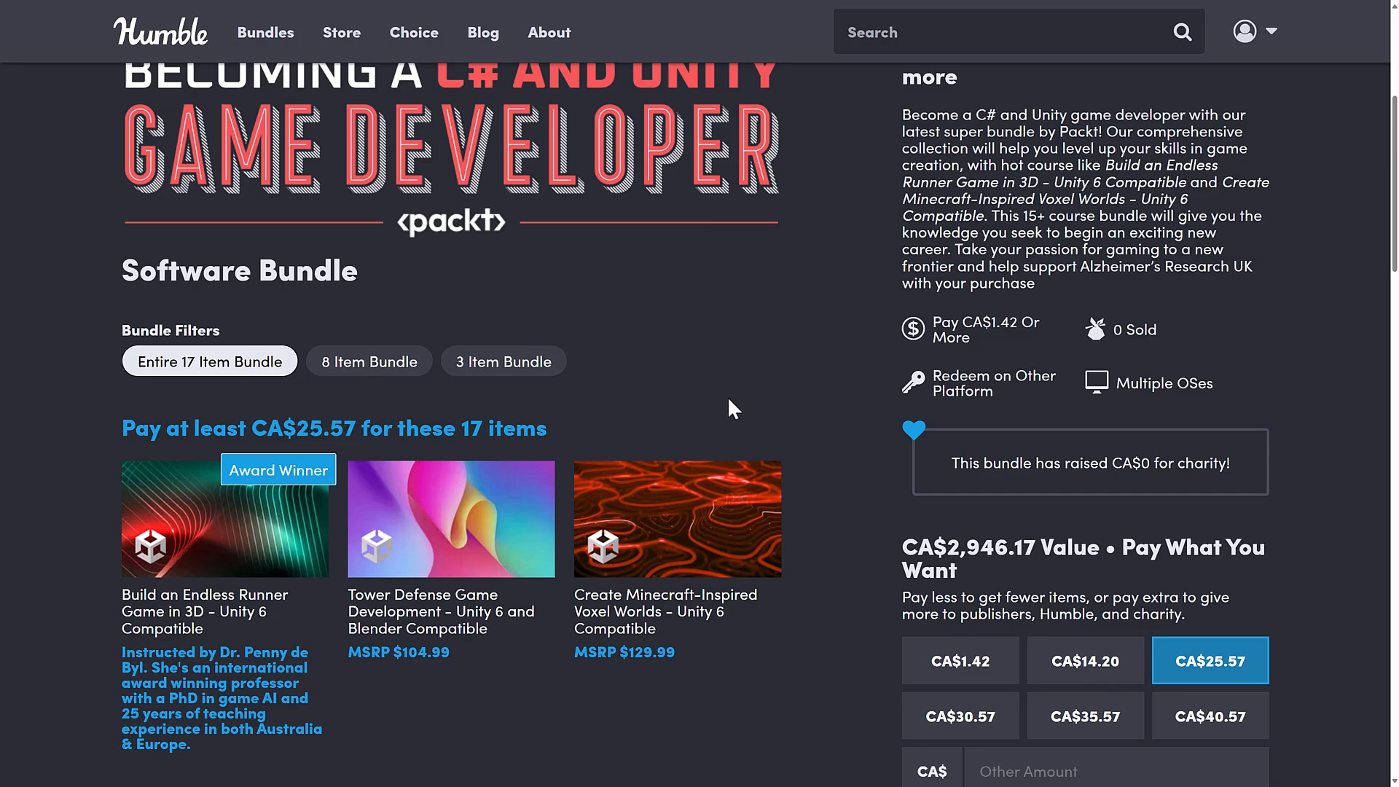
pyautogui.moveTo(228, 391)
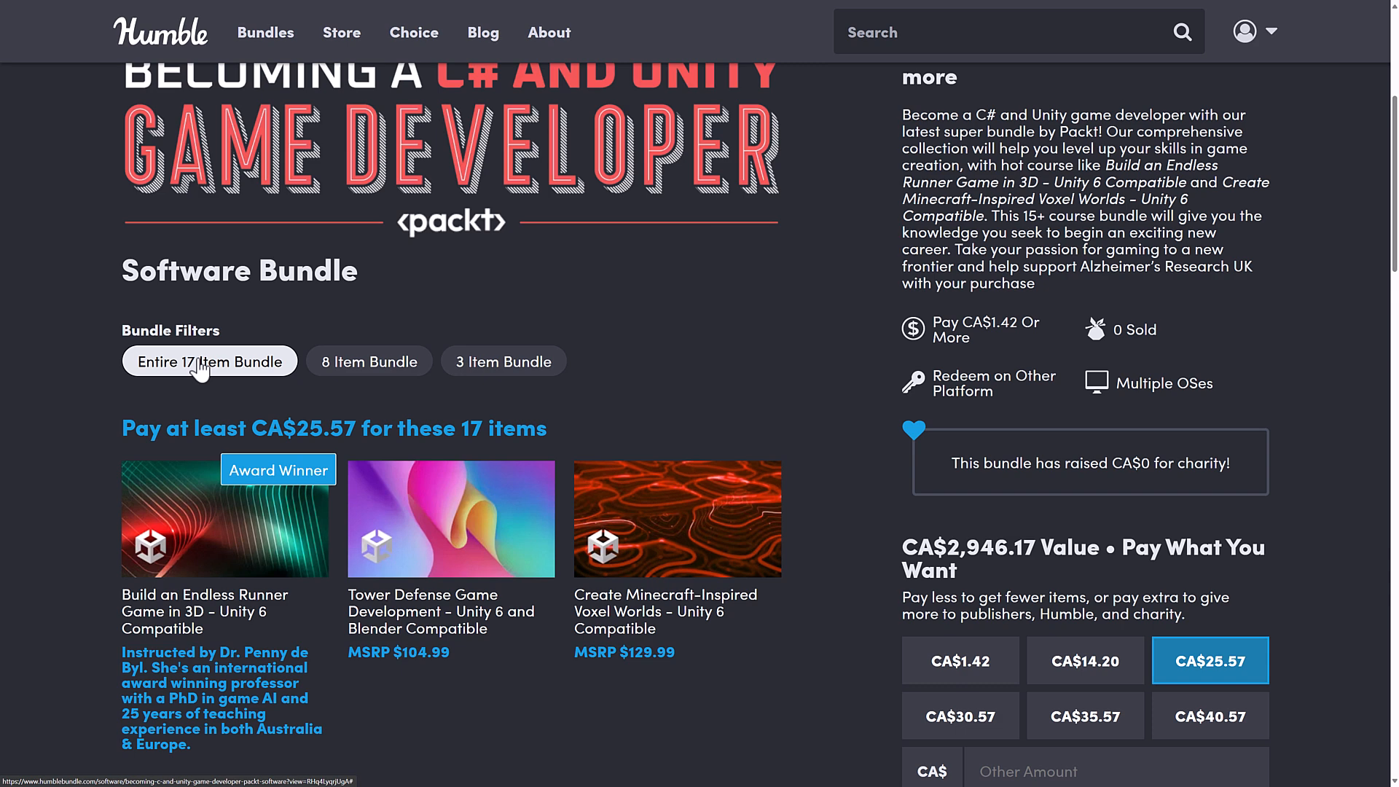
pyautogui.moveTo(436, 344)
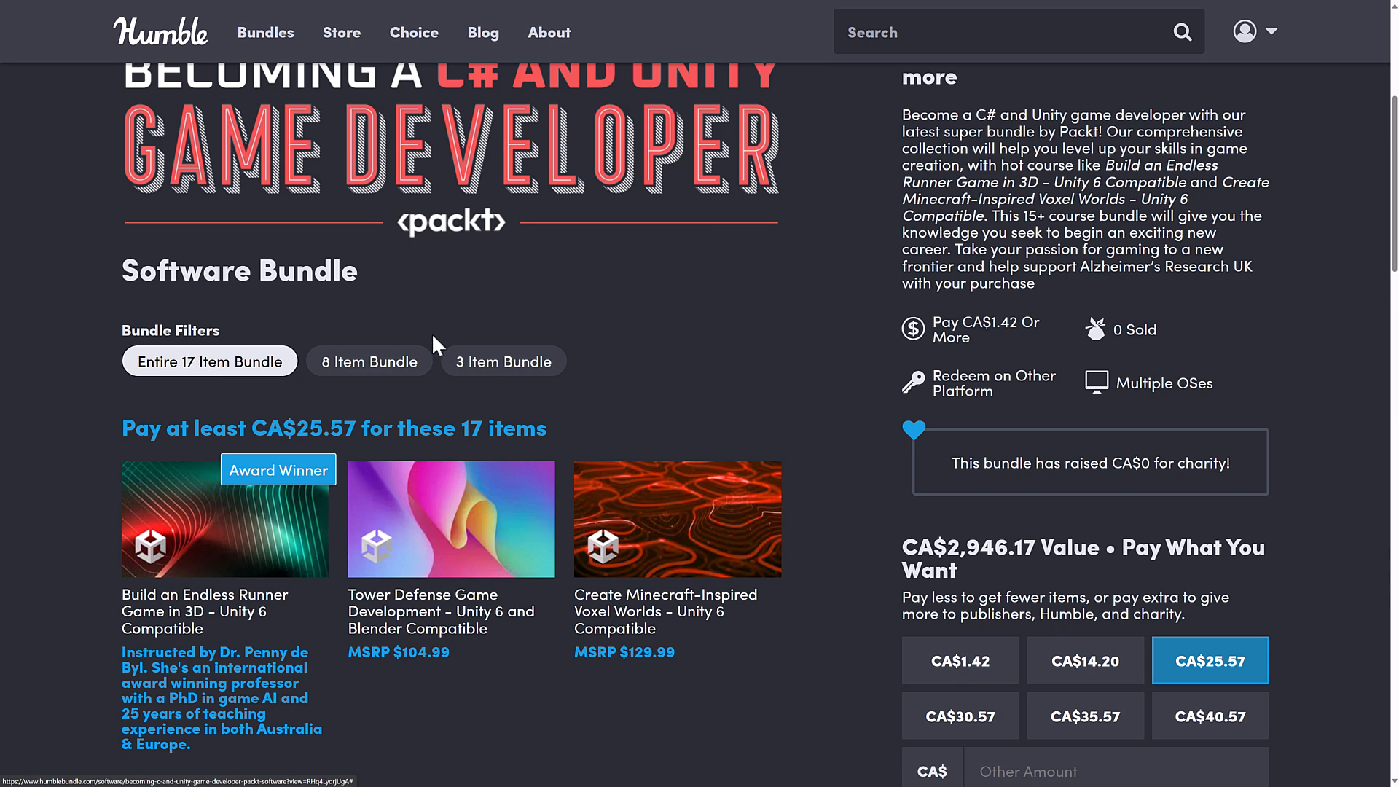
pyautogui.click(503, 361)
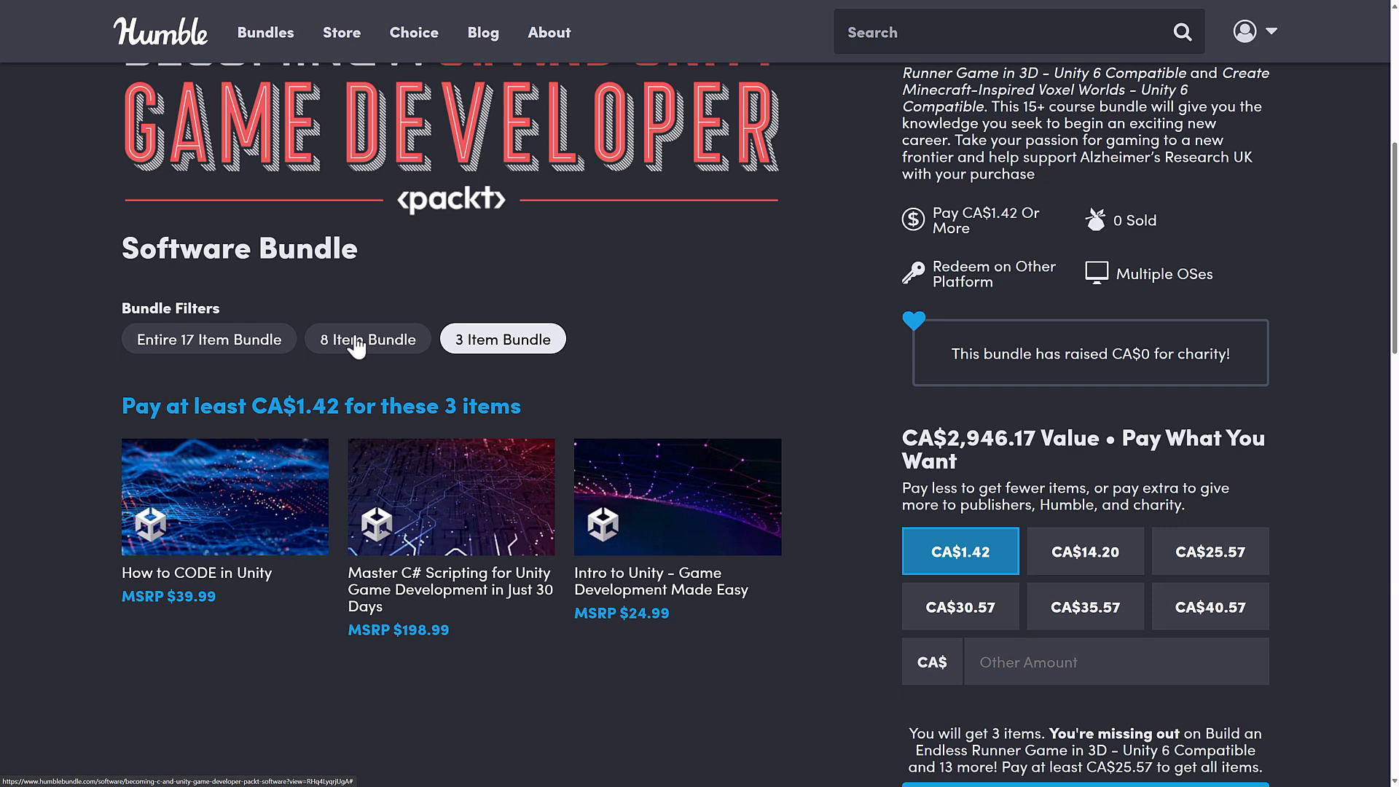
# Step: Show the 8-item tier at CA$14.20 and review its eight Unity courses
pyautogui.click(367, 339)
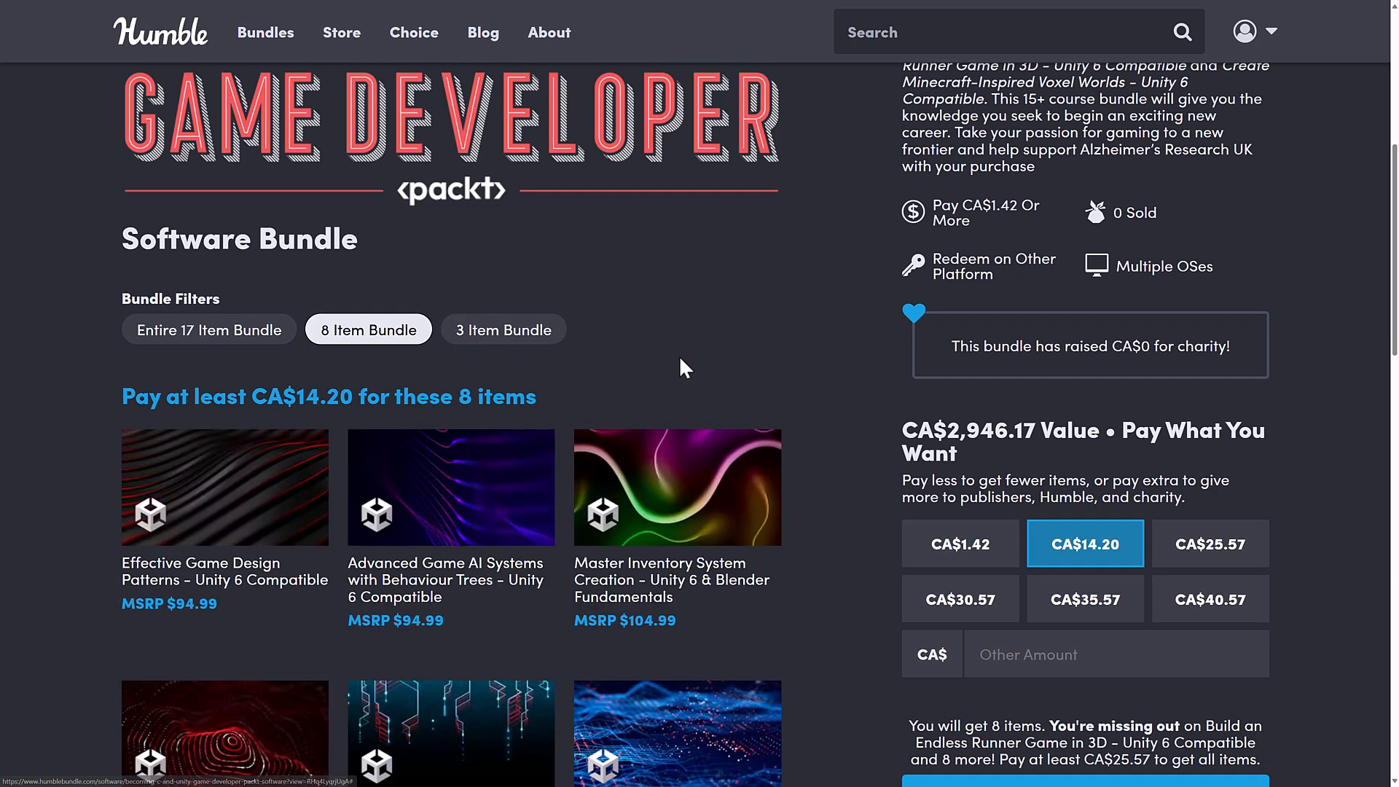
pyautogui.scroll(-3)
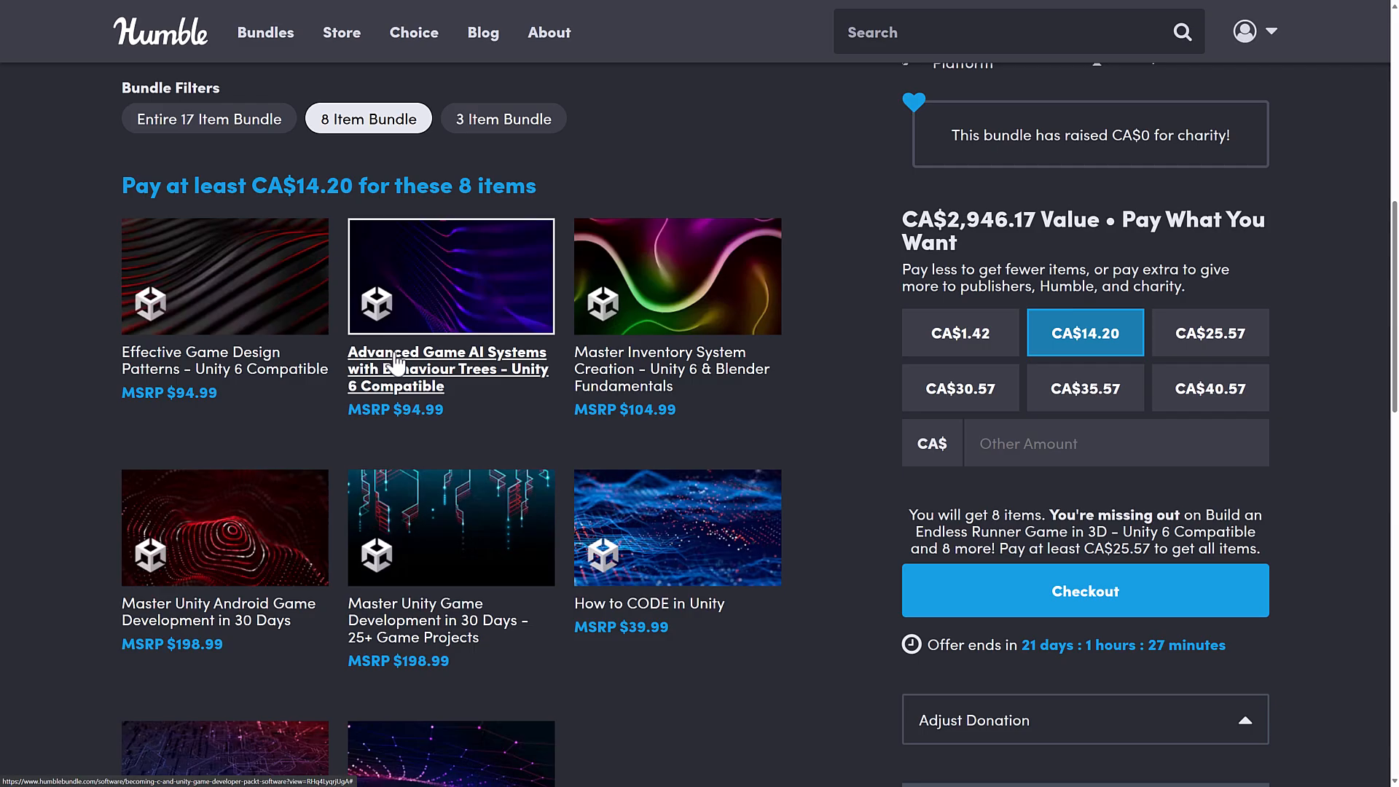
pyautogui.moveTo(678, 353)
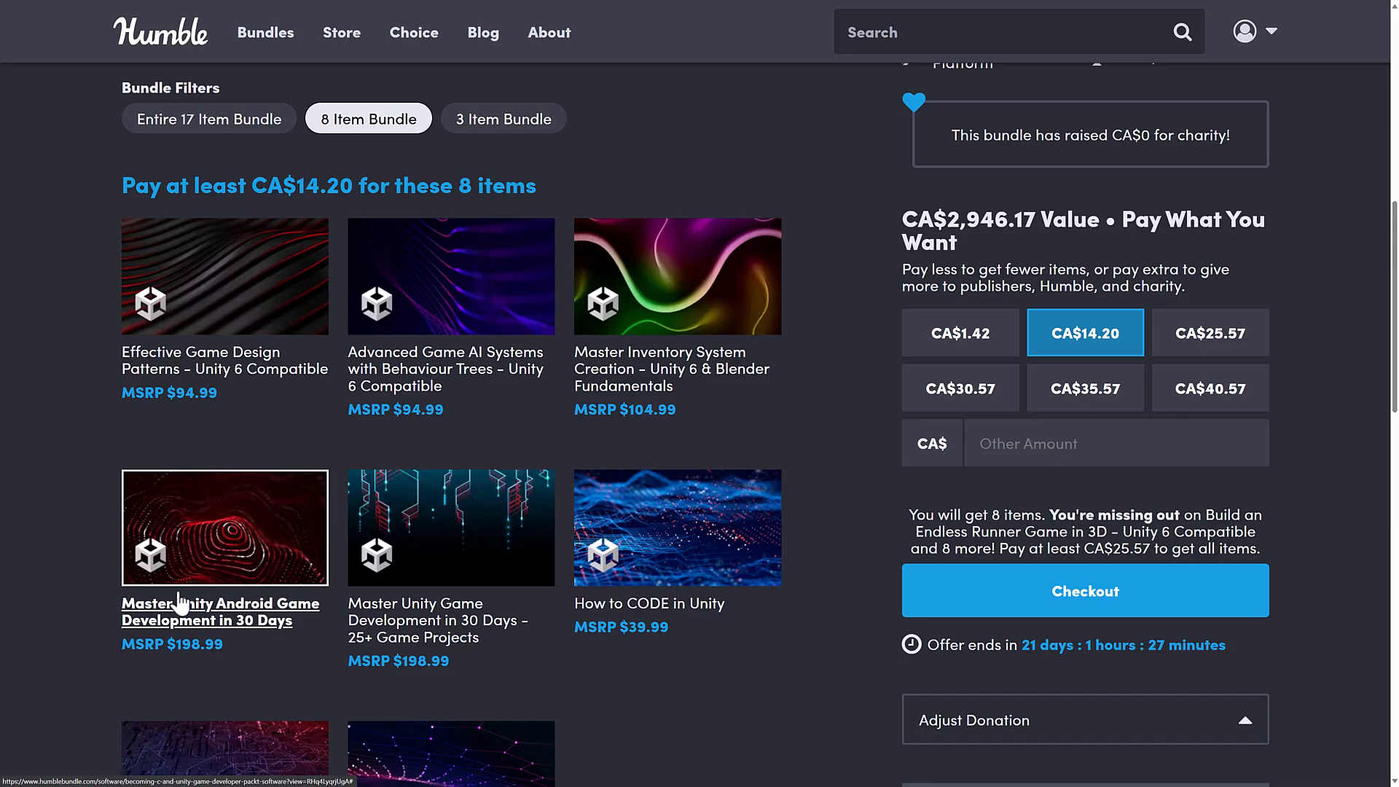
pyautogui.scroll(-3)
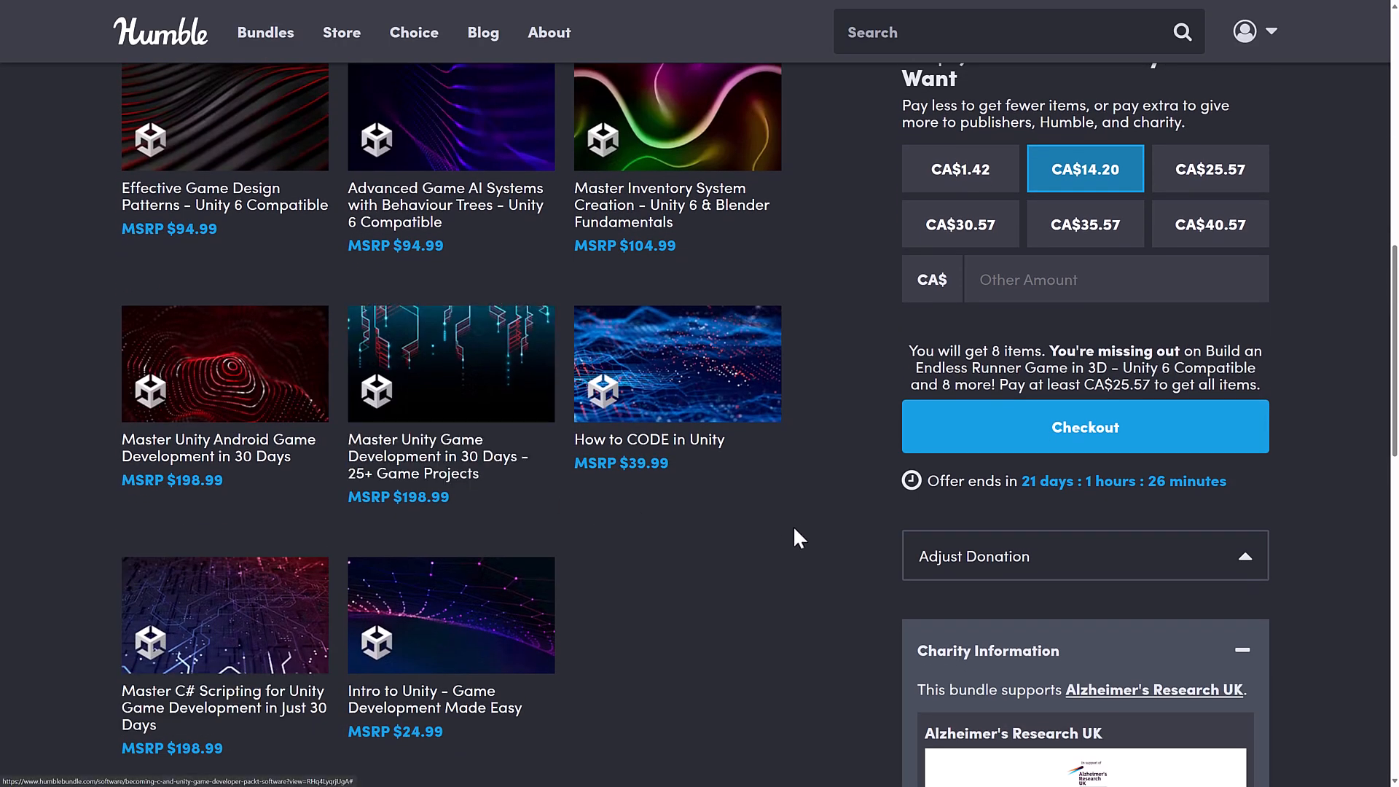
pyautogui.moveTo(819, 458)
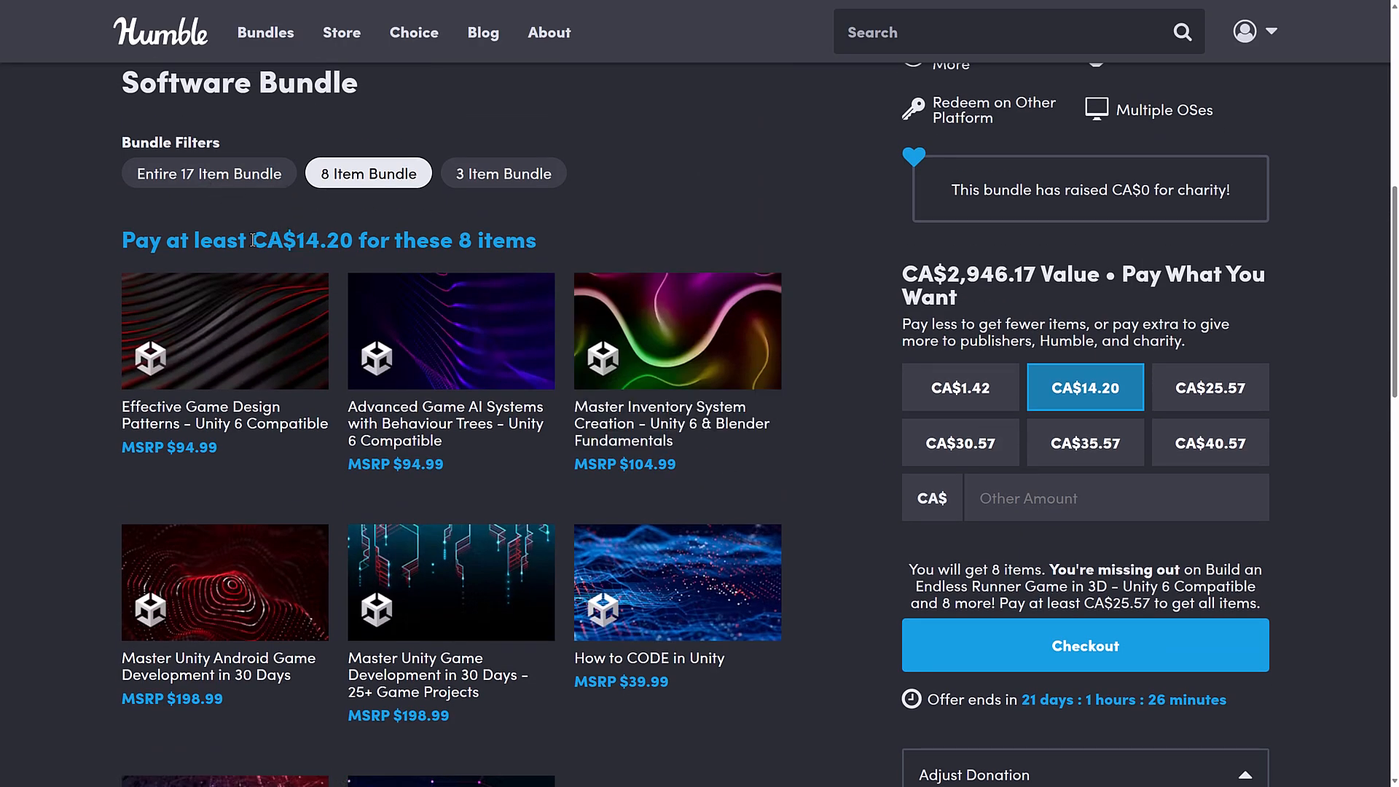
# Step: Show the full 17-item tier at CA$25.57 and review all seventeen courses
pyautogui.click(208, 172)
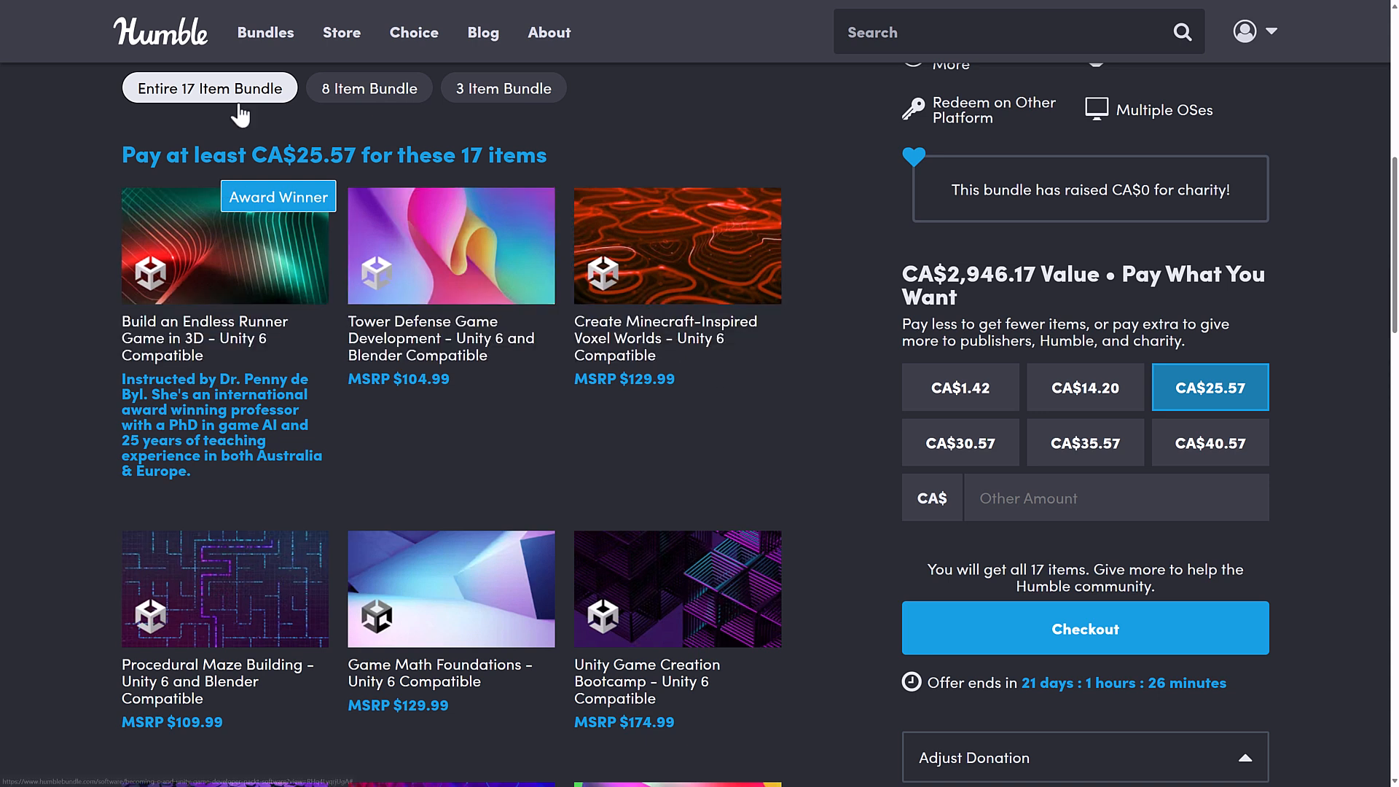
pyautogui.moveTo(669, 338)
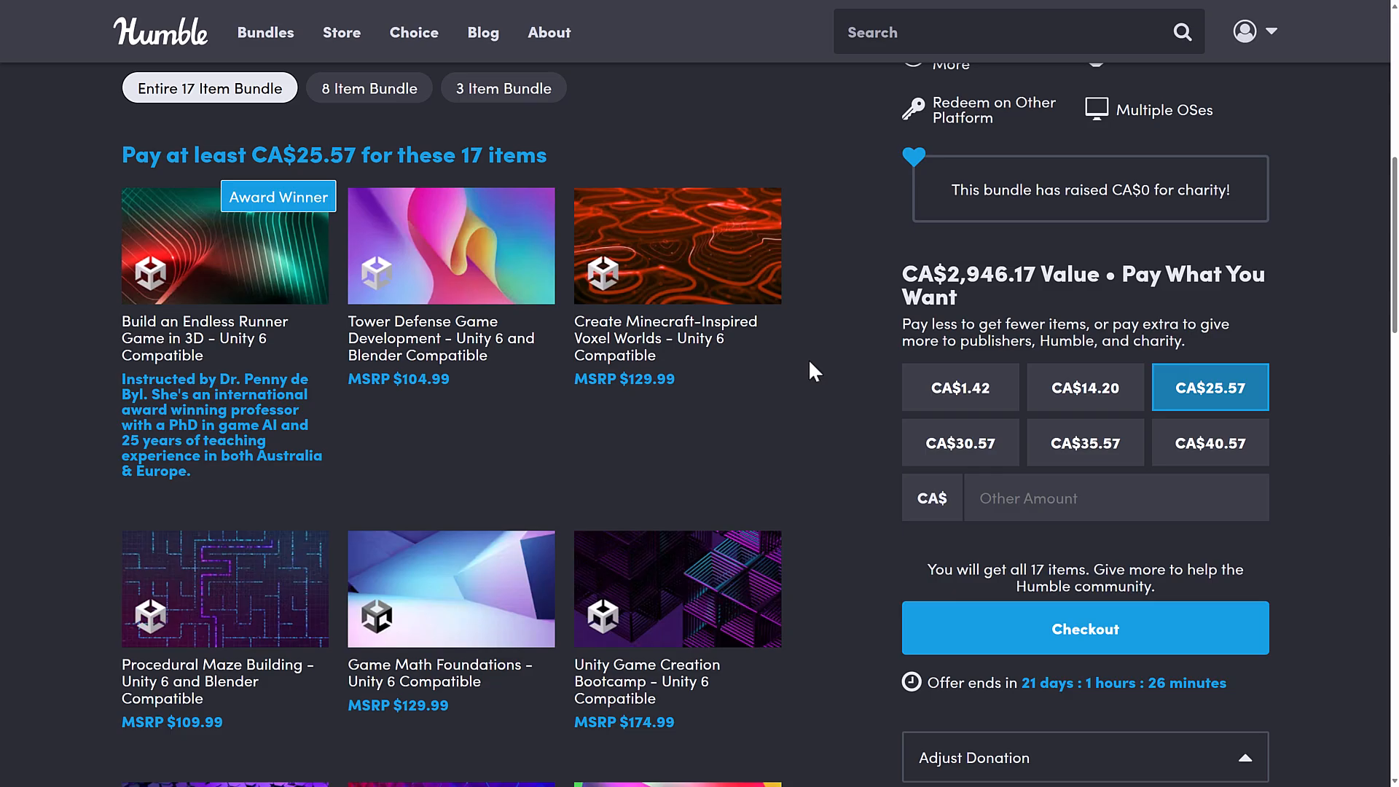
pyautogui.moveTo(465, 344)
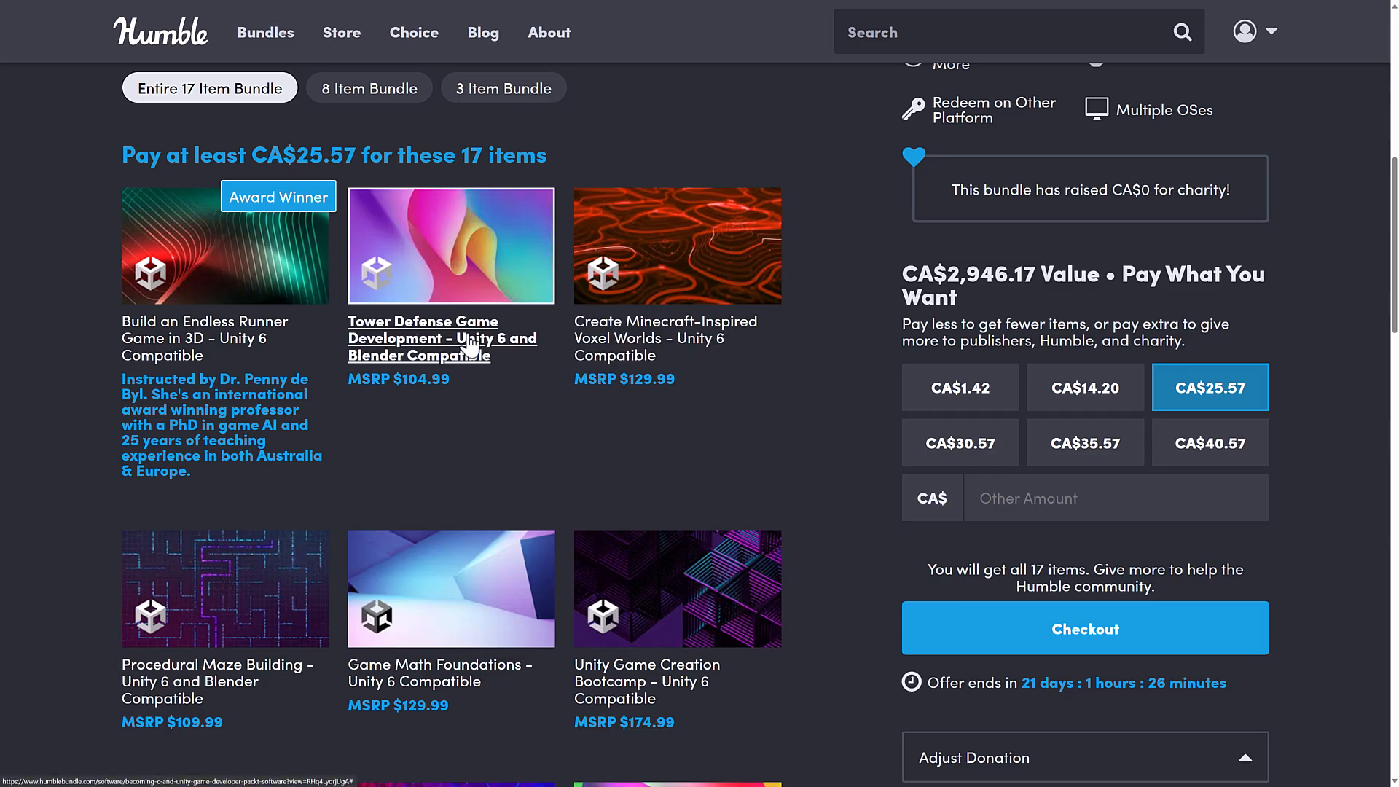
pyautogui.scroll(-3)
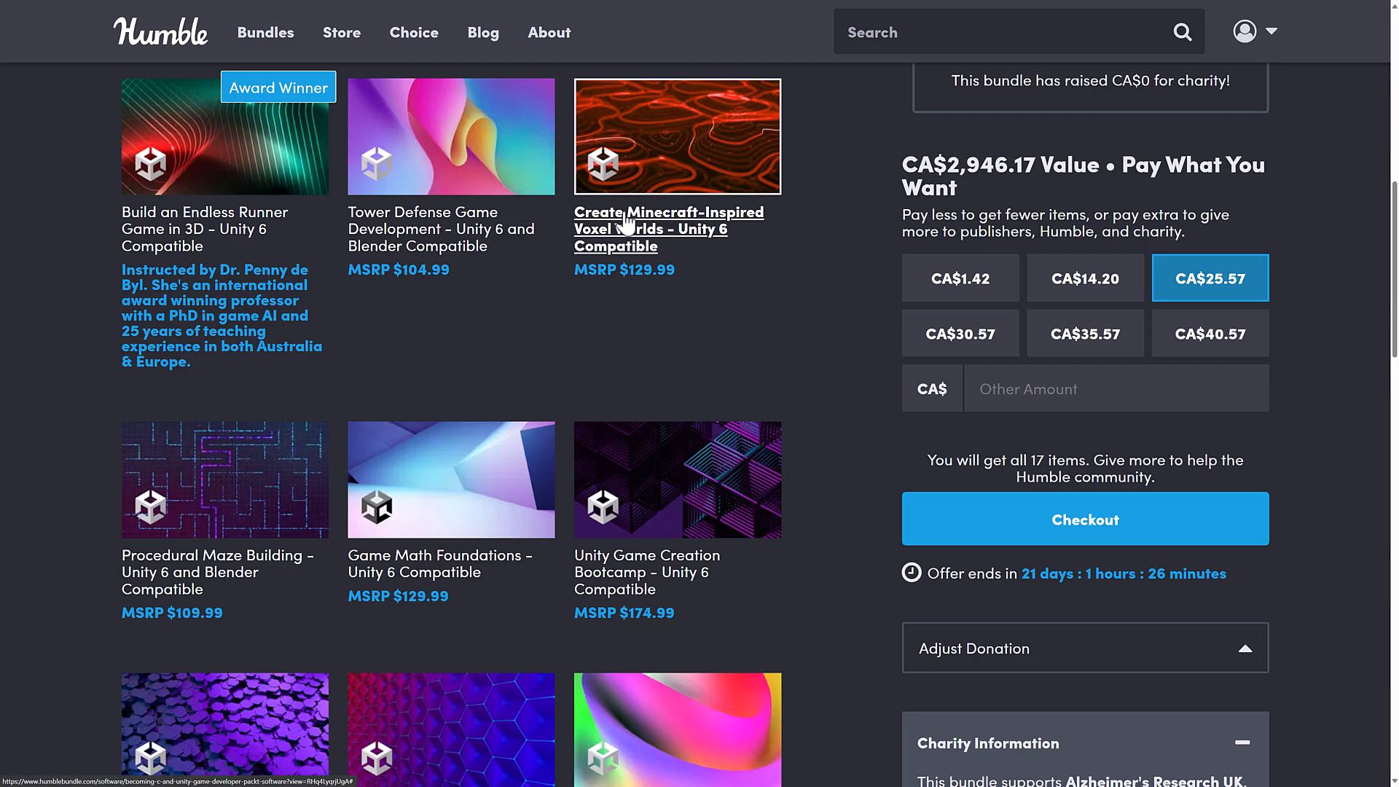
pyautogui.scroll(-3)
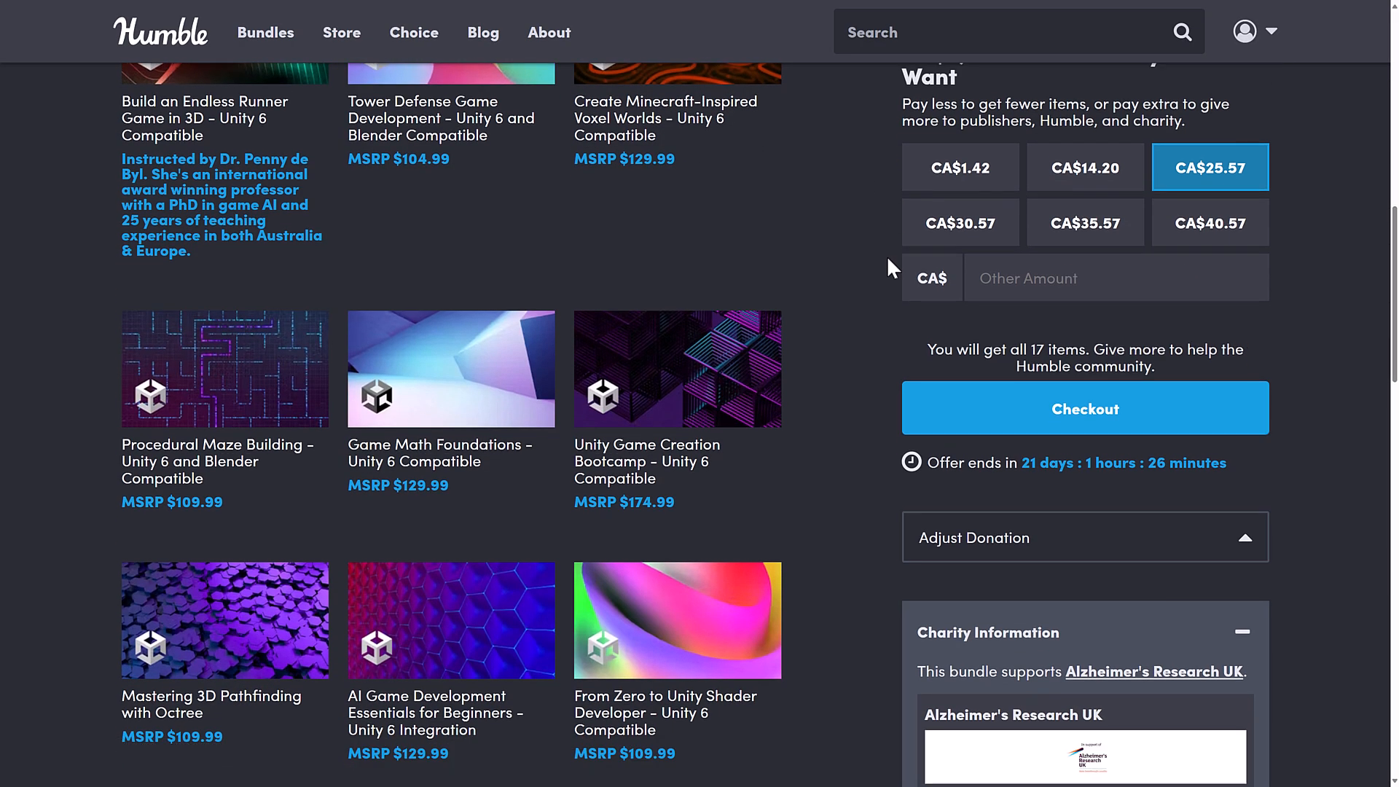
pyautogui.scroll(-3)
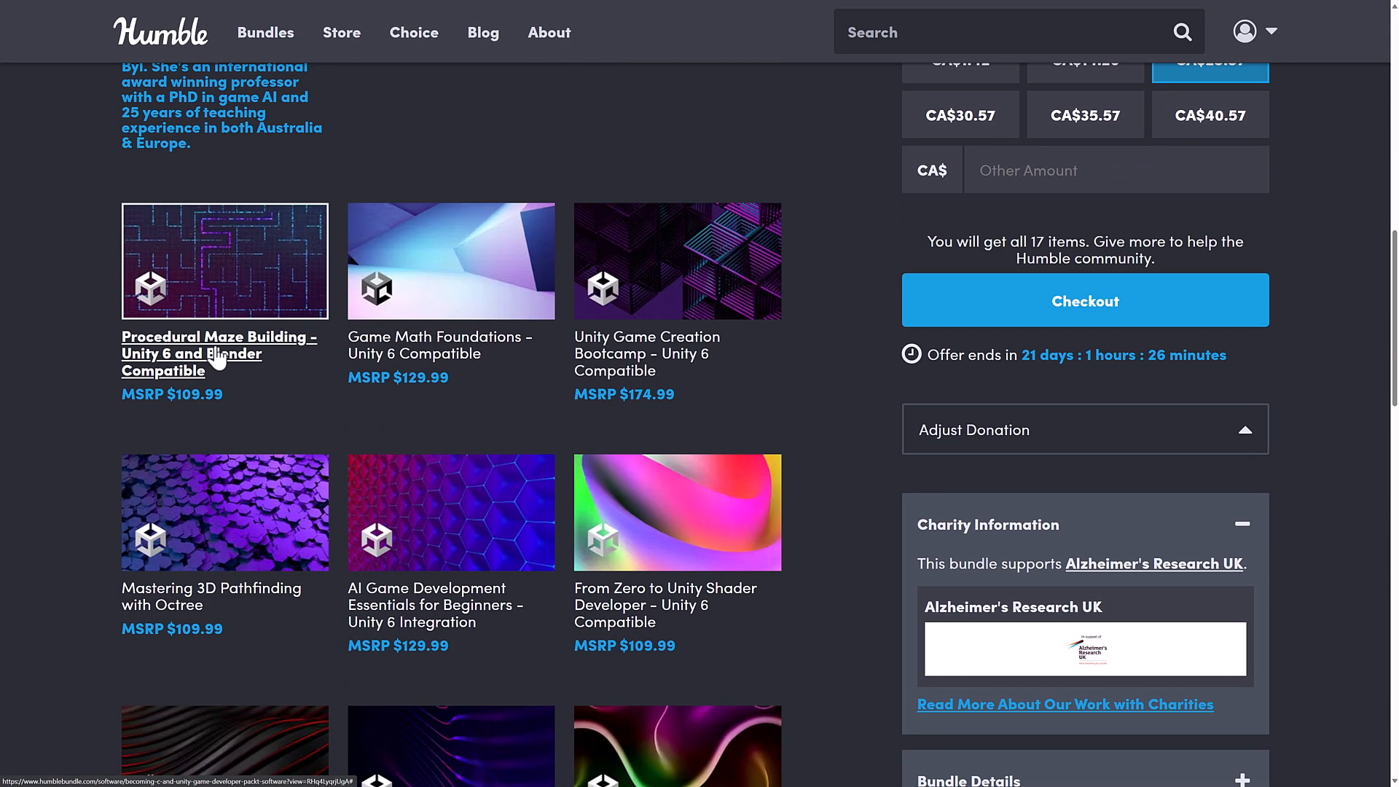
pyautogui.moveTo(441, 346)
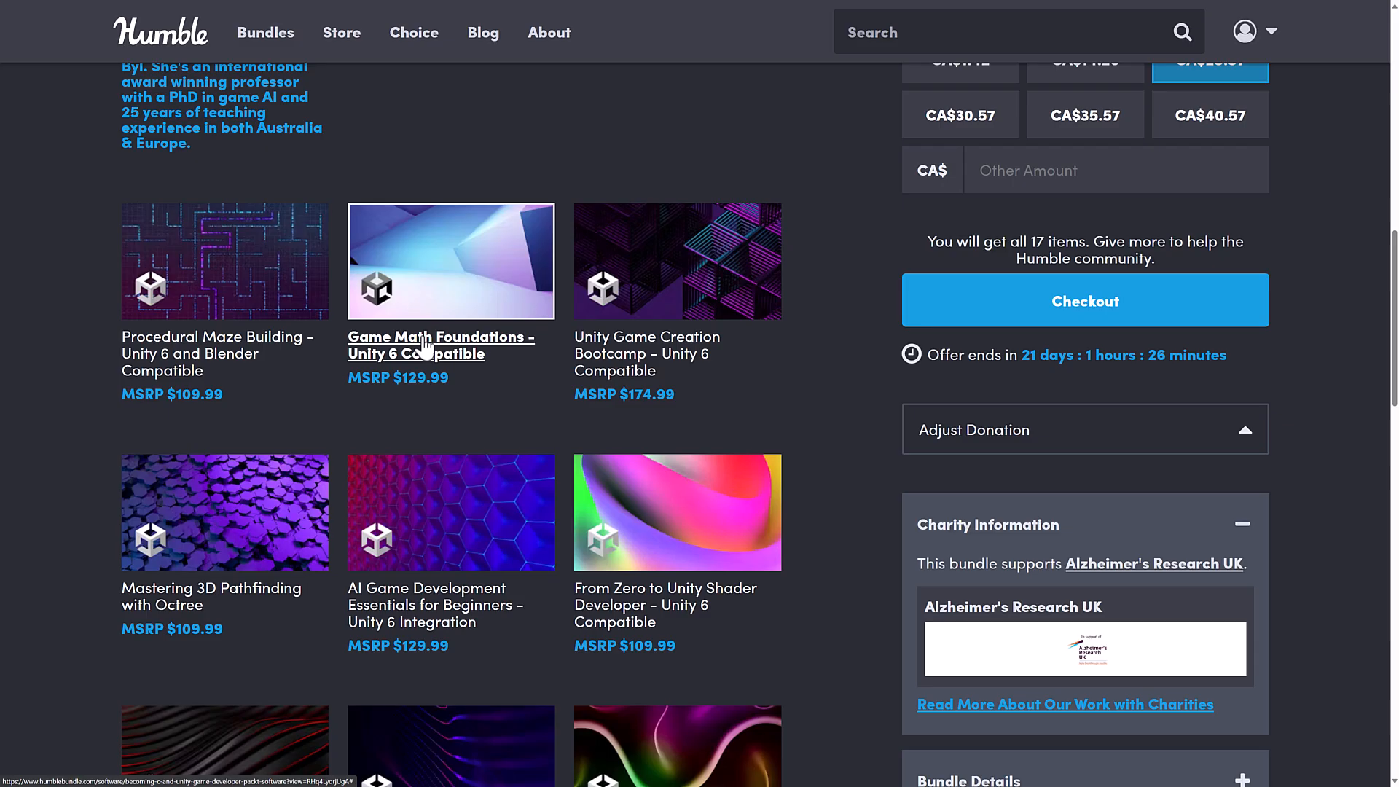
pyautogui.moveTo(648, 353)
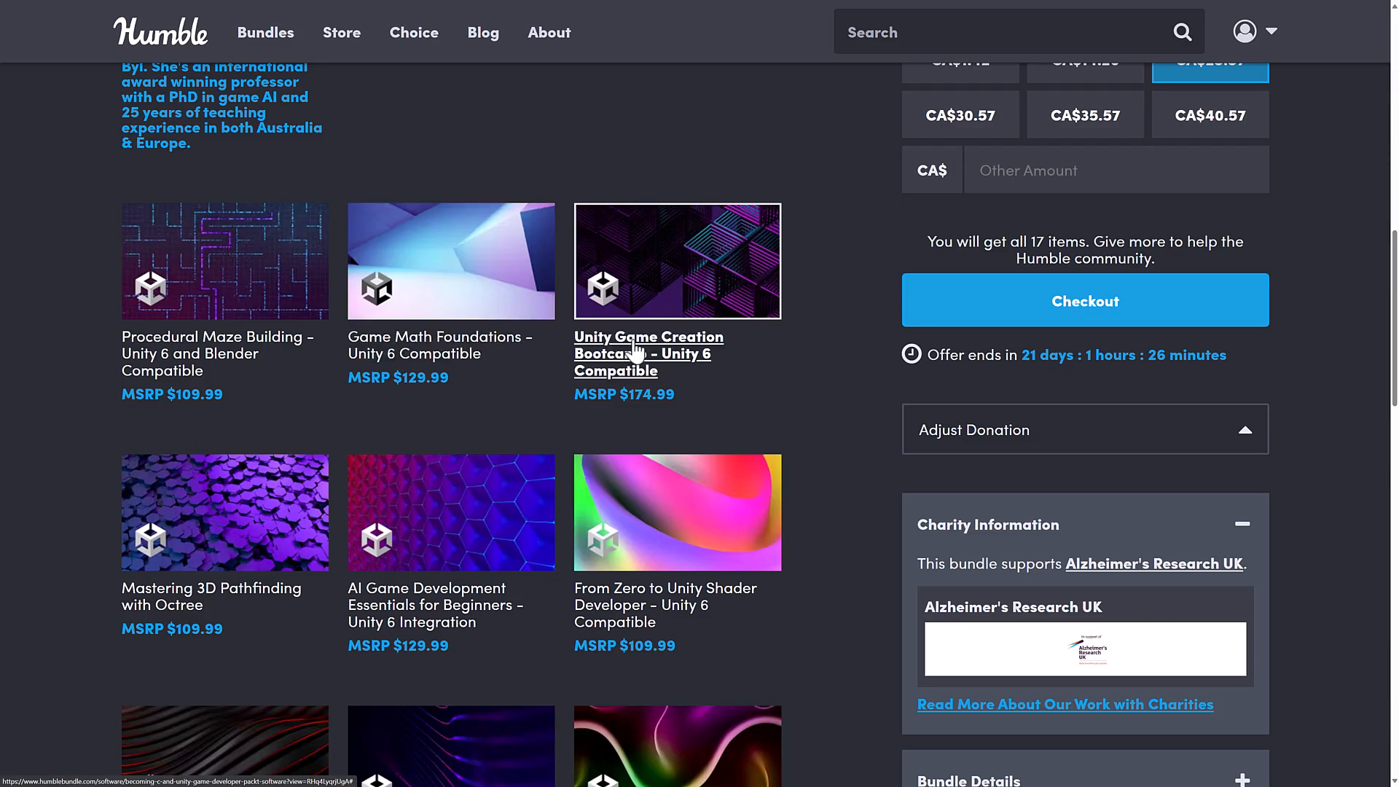
pyautogui.scroll(-3)
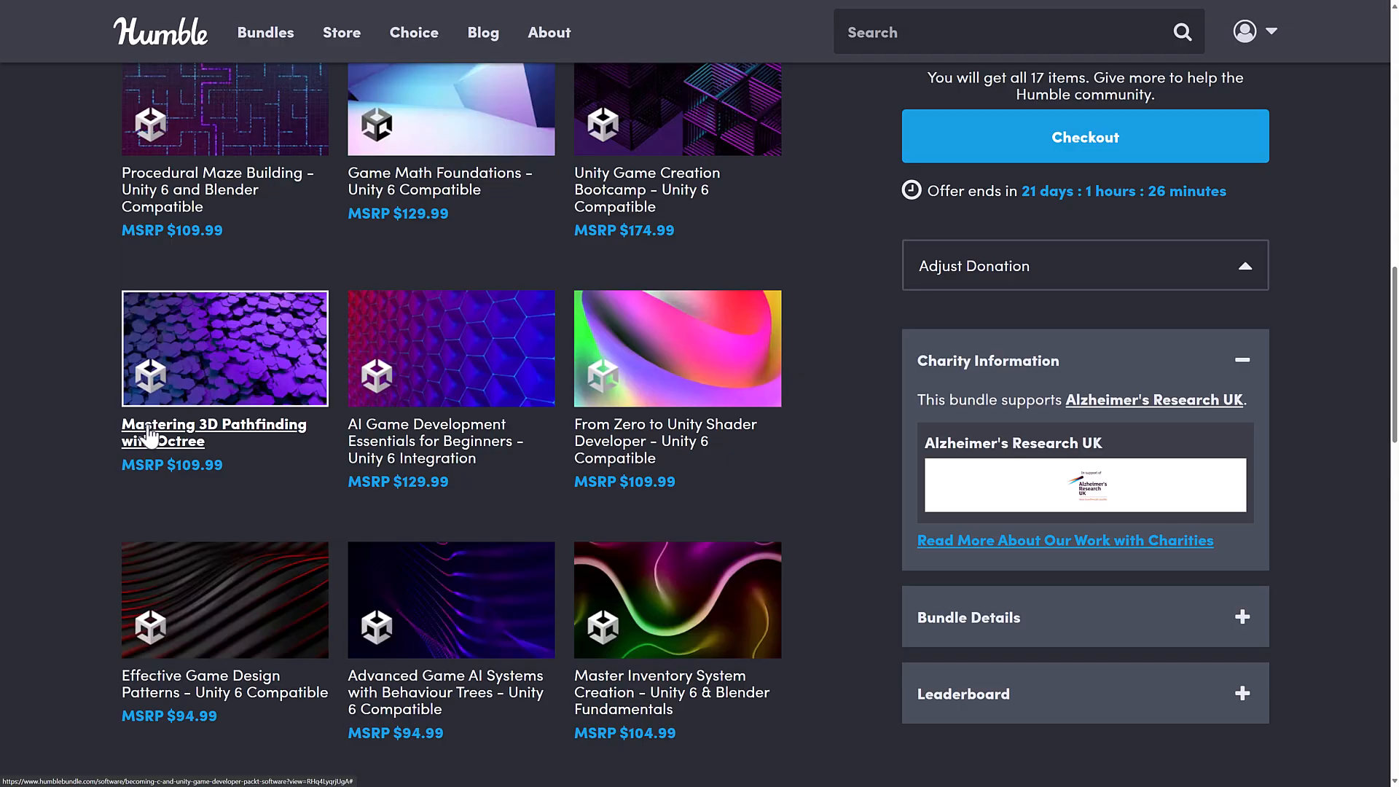
pyautogui.moveTo(437, 440)
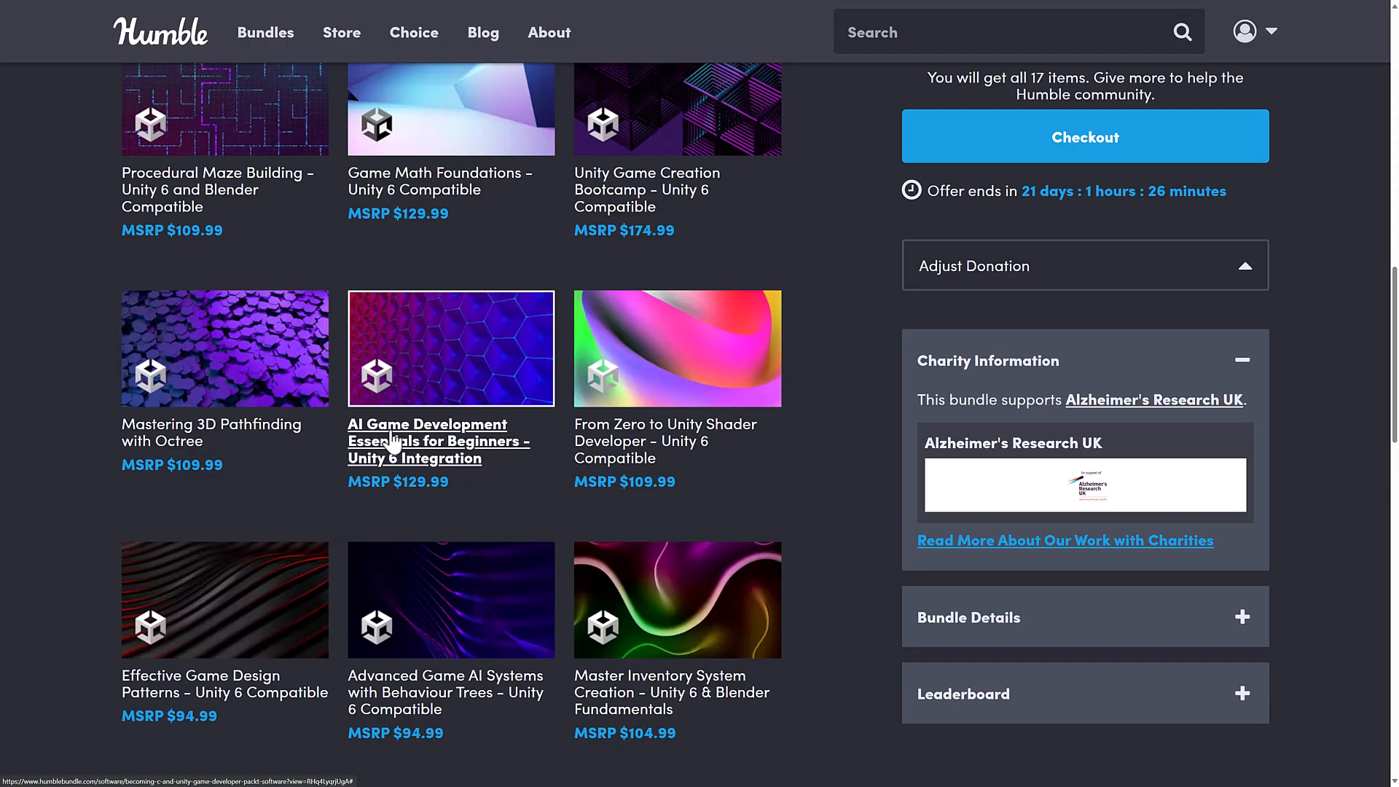
pyautogui.moveTo(642, 392)
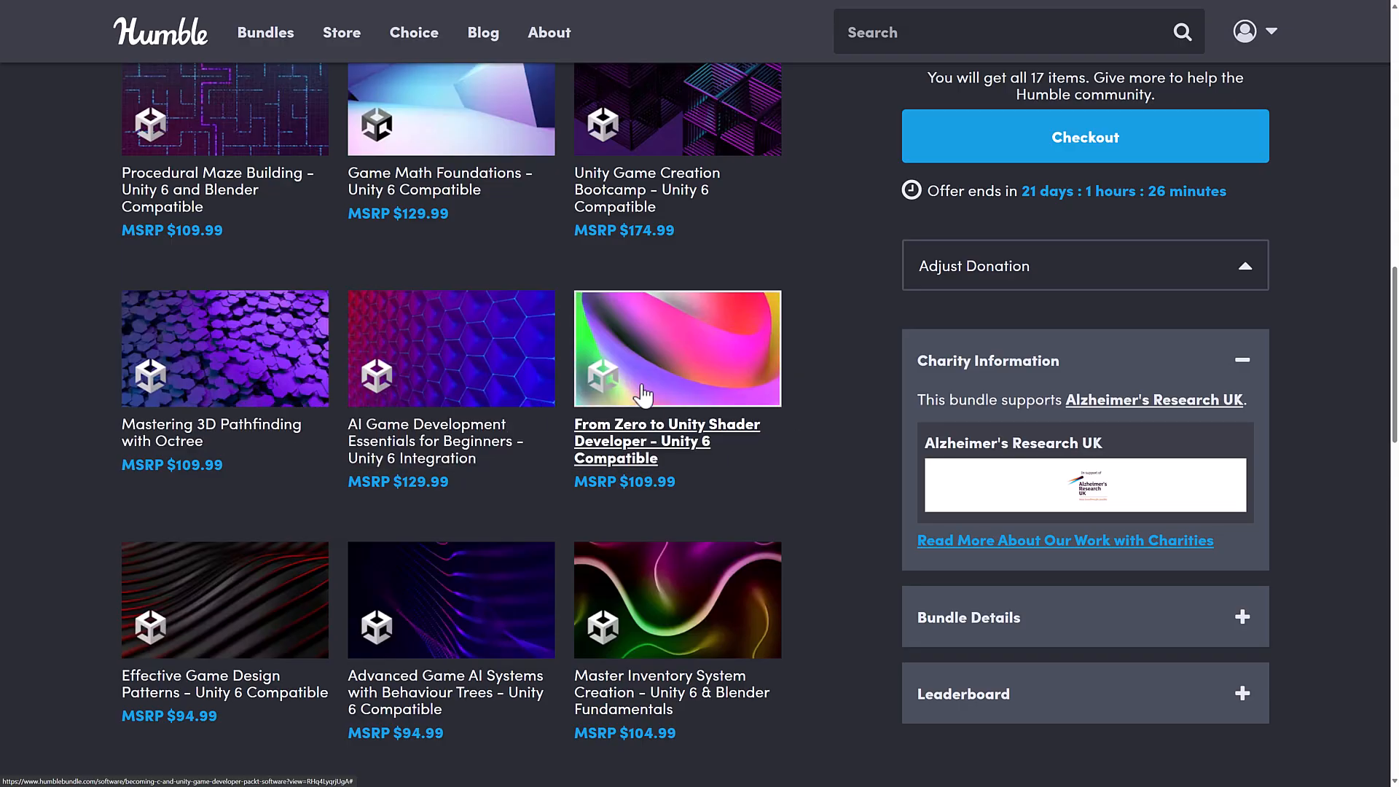
pyautogui.moveTo(818, 439)
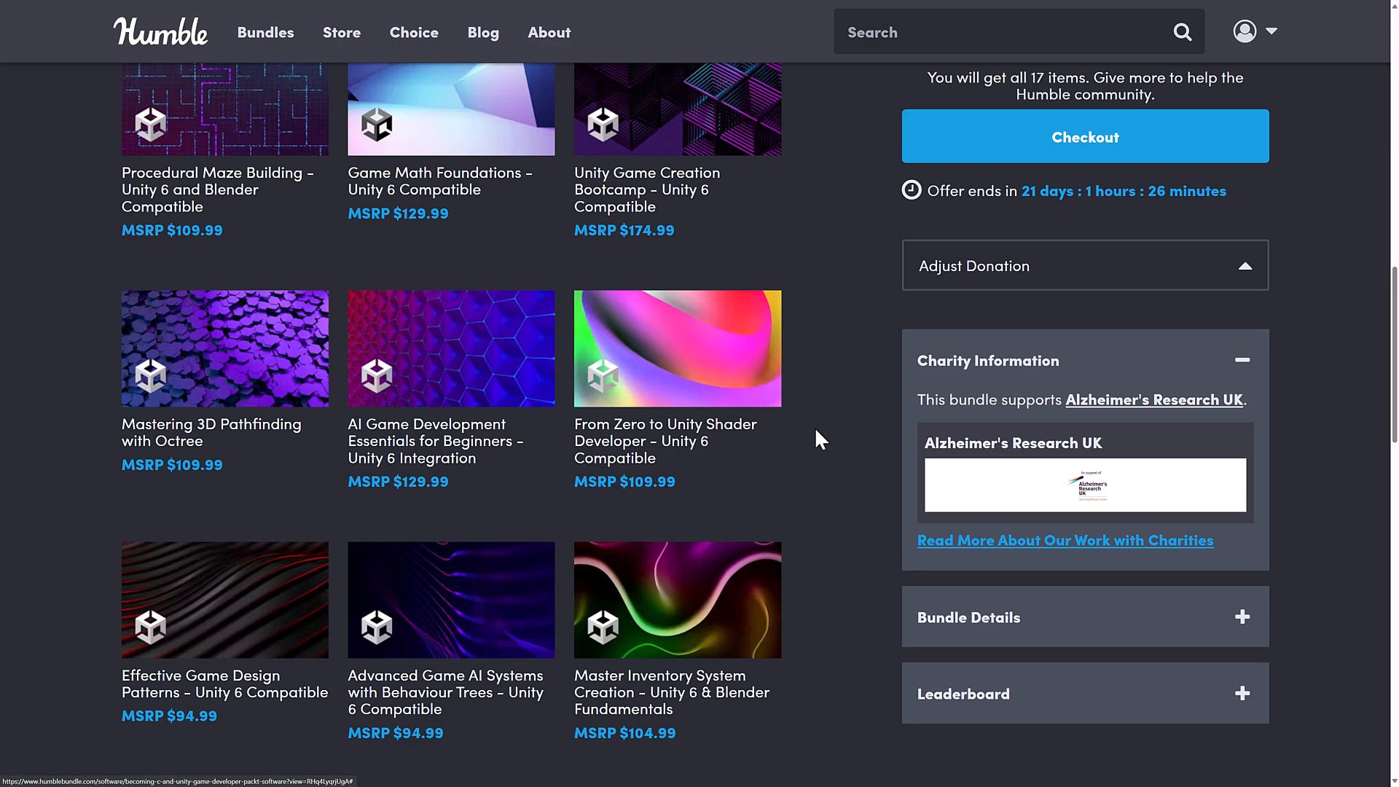
pyautogui.scroll(-3)
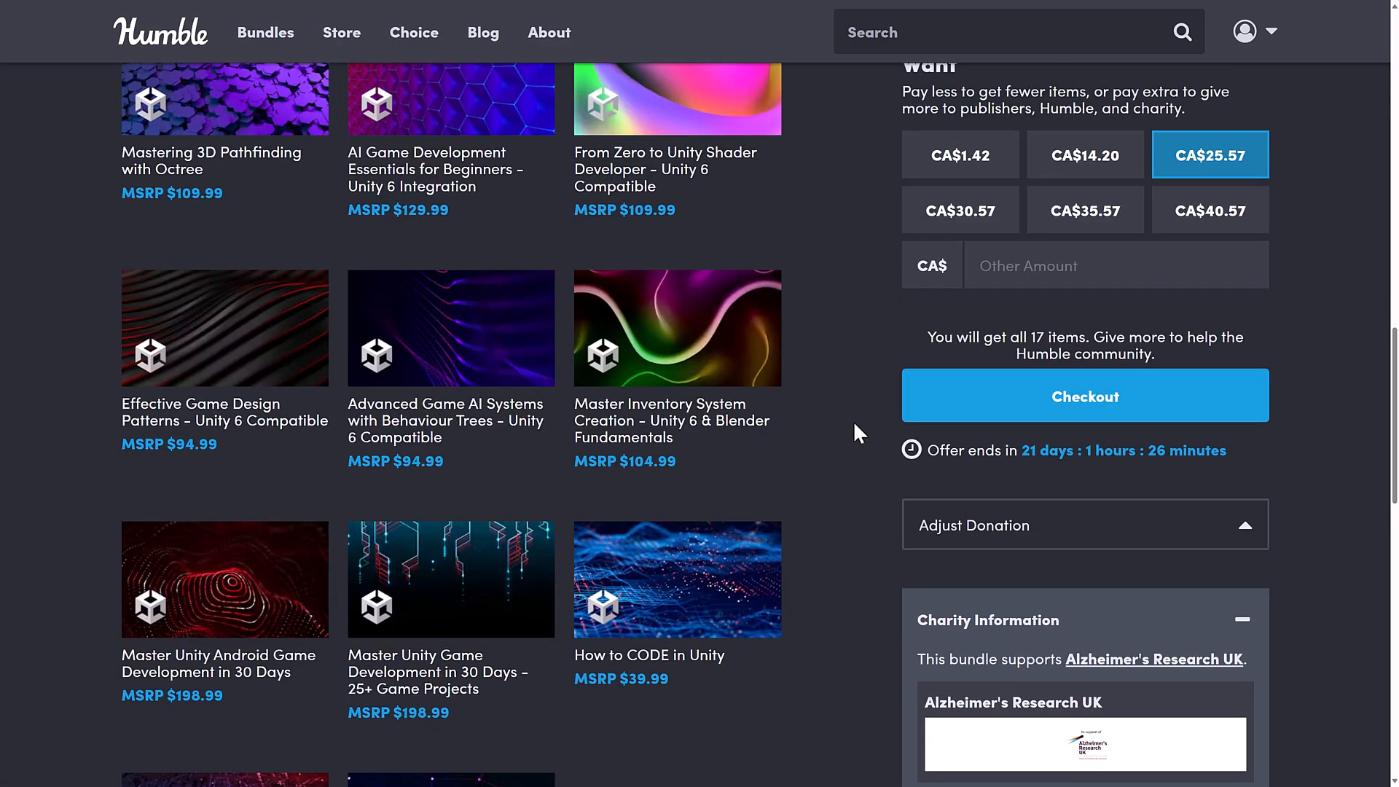
pyautogui.scroll(3)
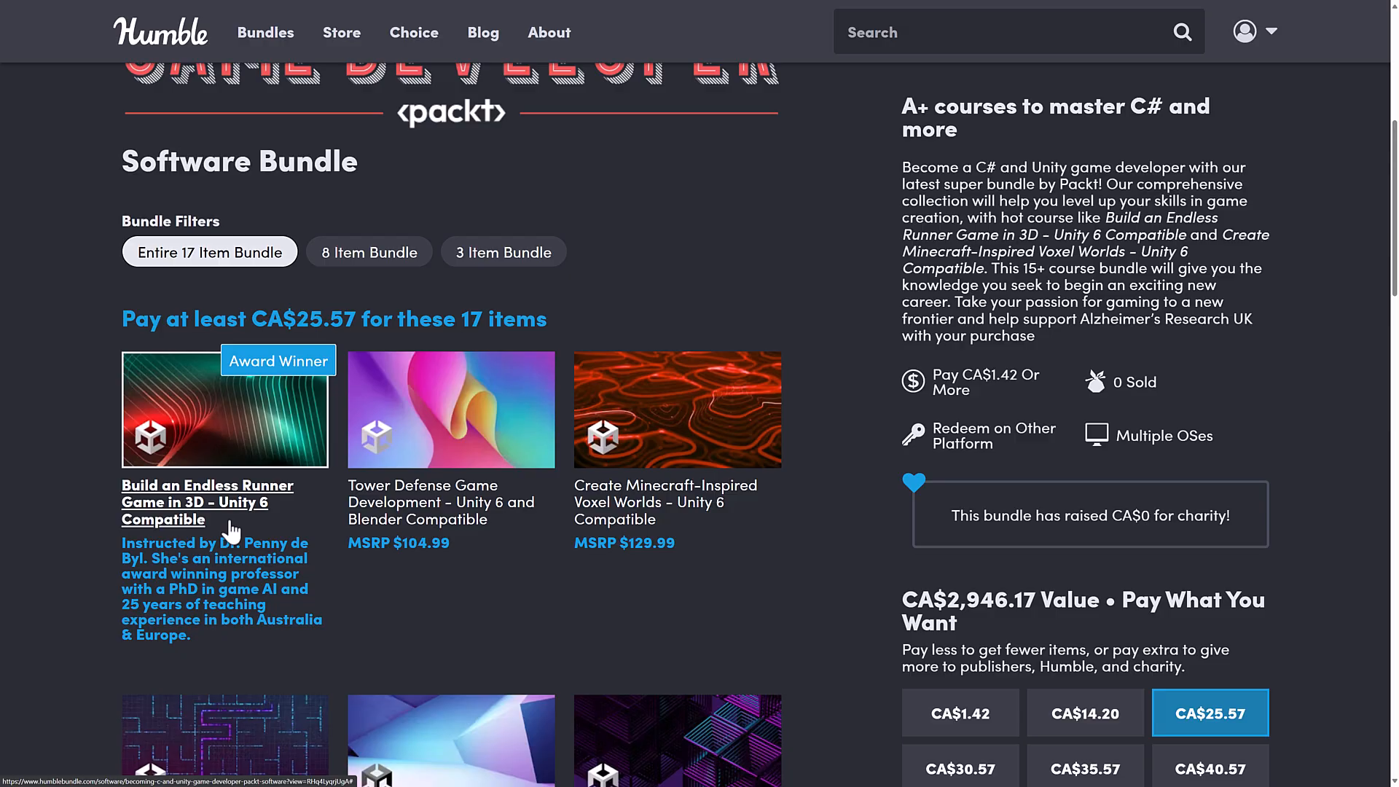
pyautogui.moveTo(512, 577)
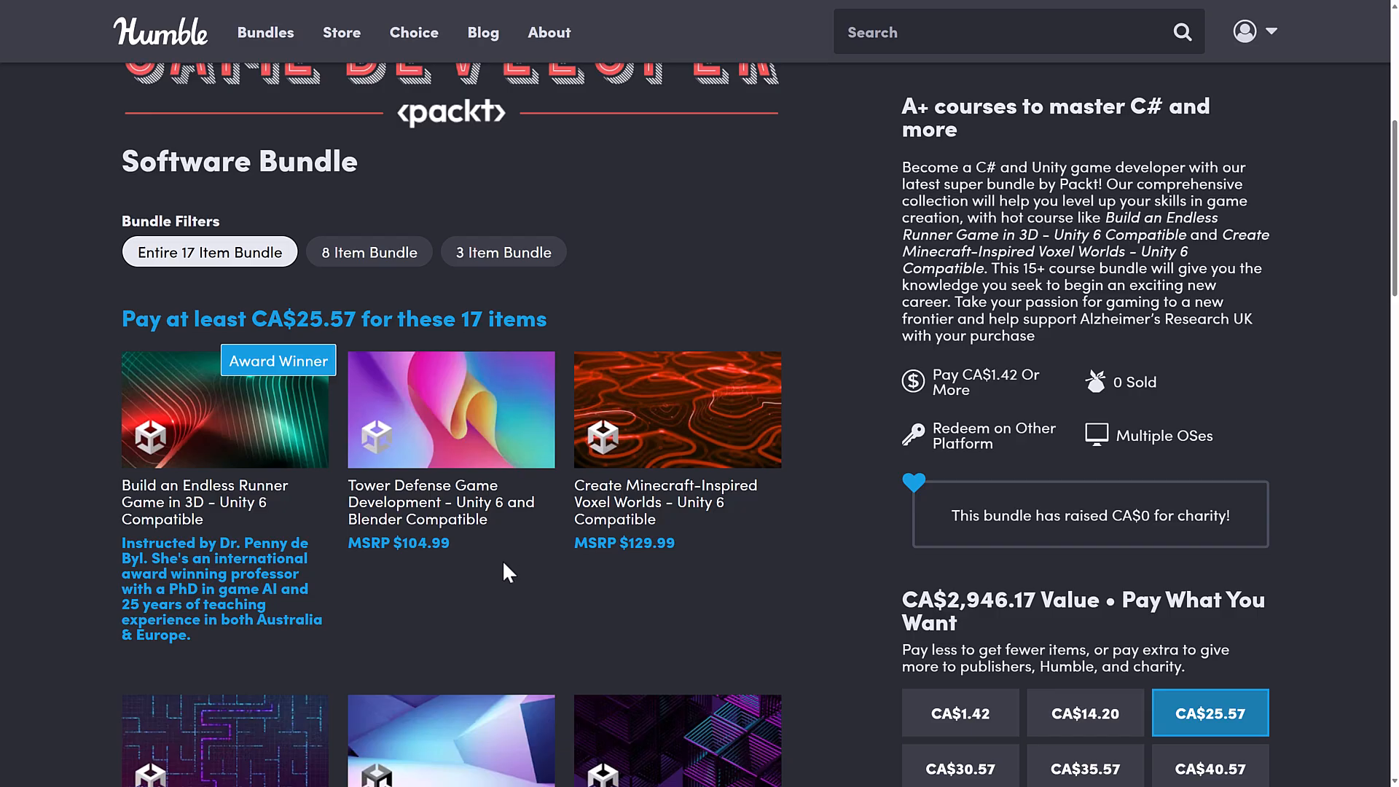
pyautogui.moveTo(852, 463)
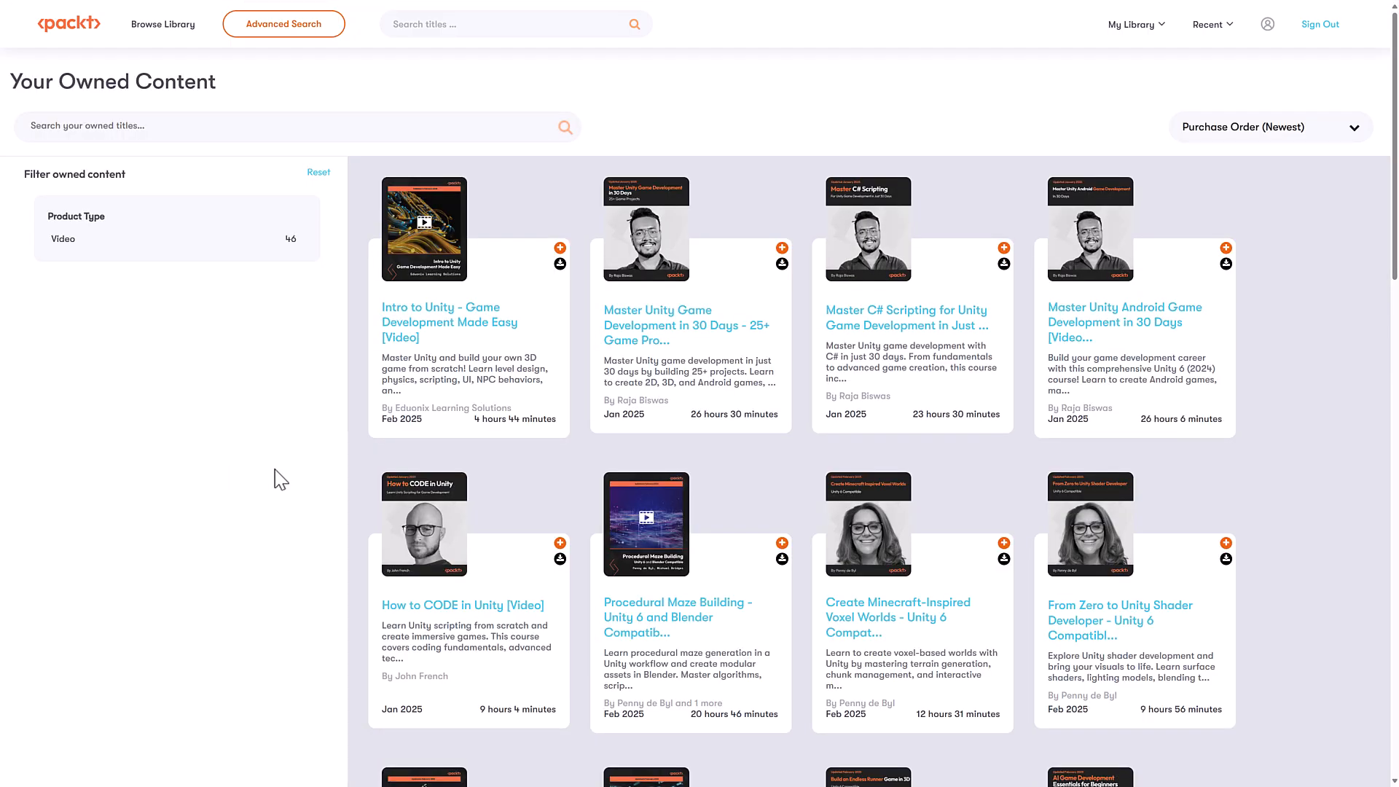
pyautogui.moveTo(296, 280)
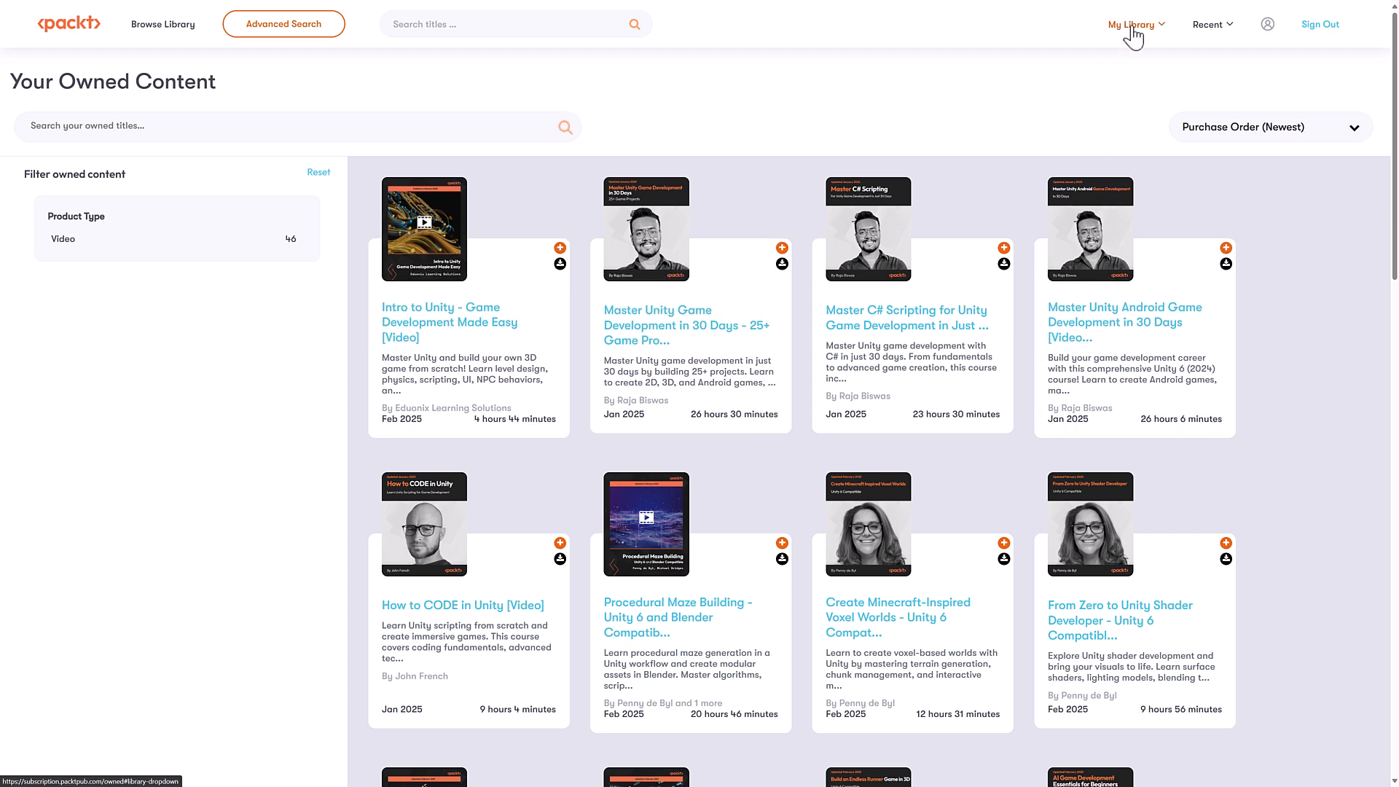
pyautogui.moveTo(489, 294)
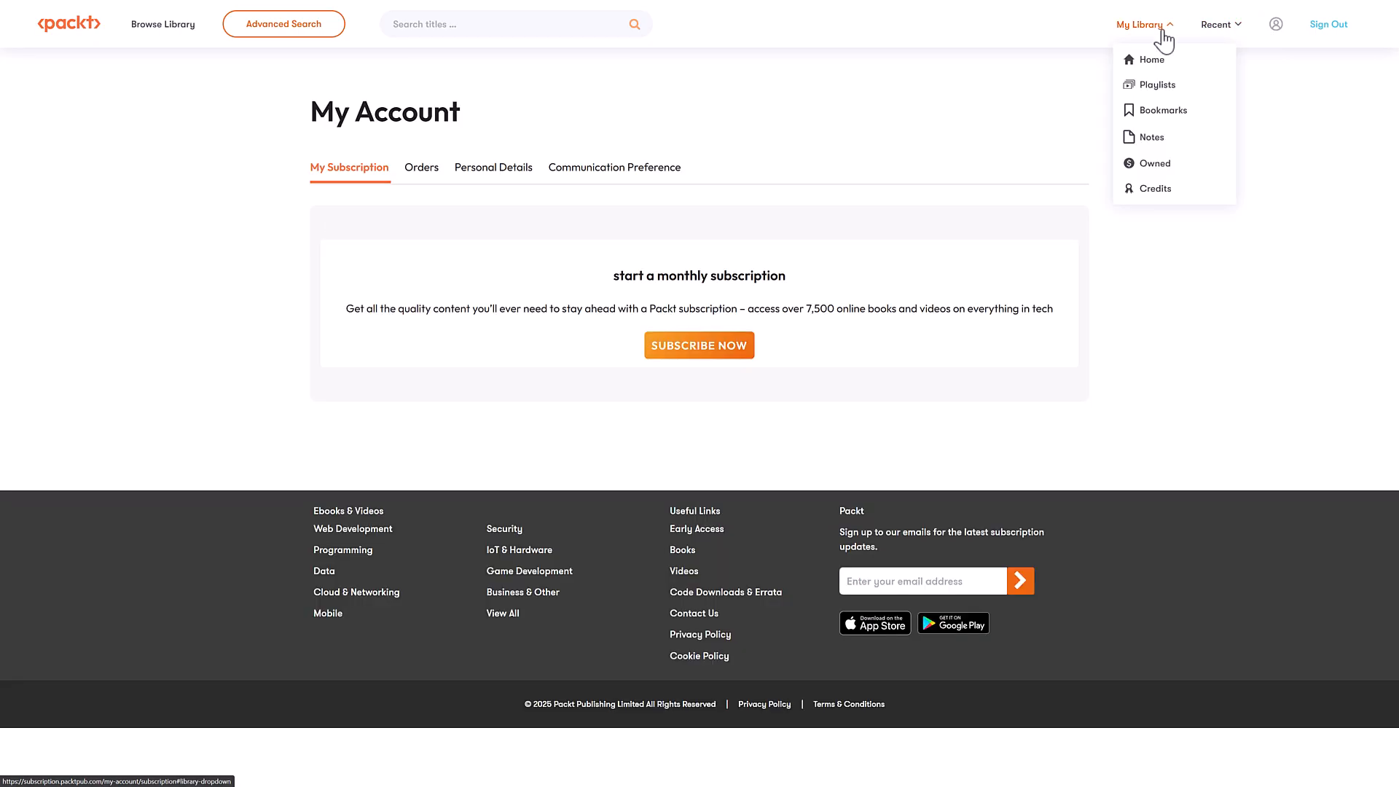
# Step: Browse the owned content library and open the Master C# Scripting for Unity course
pyautogui.click(1154, 163)
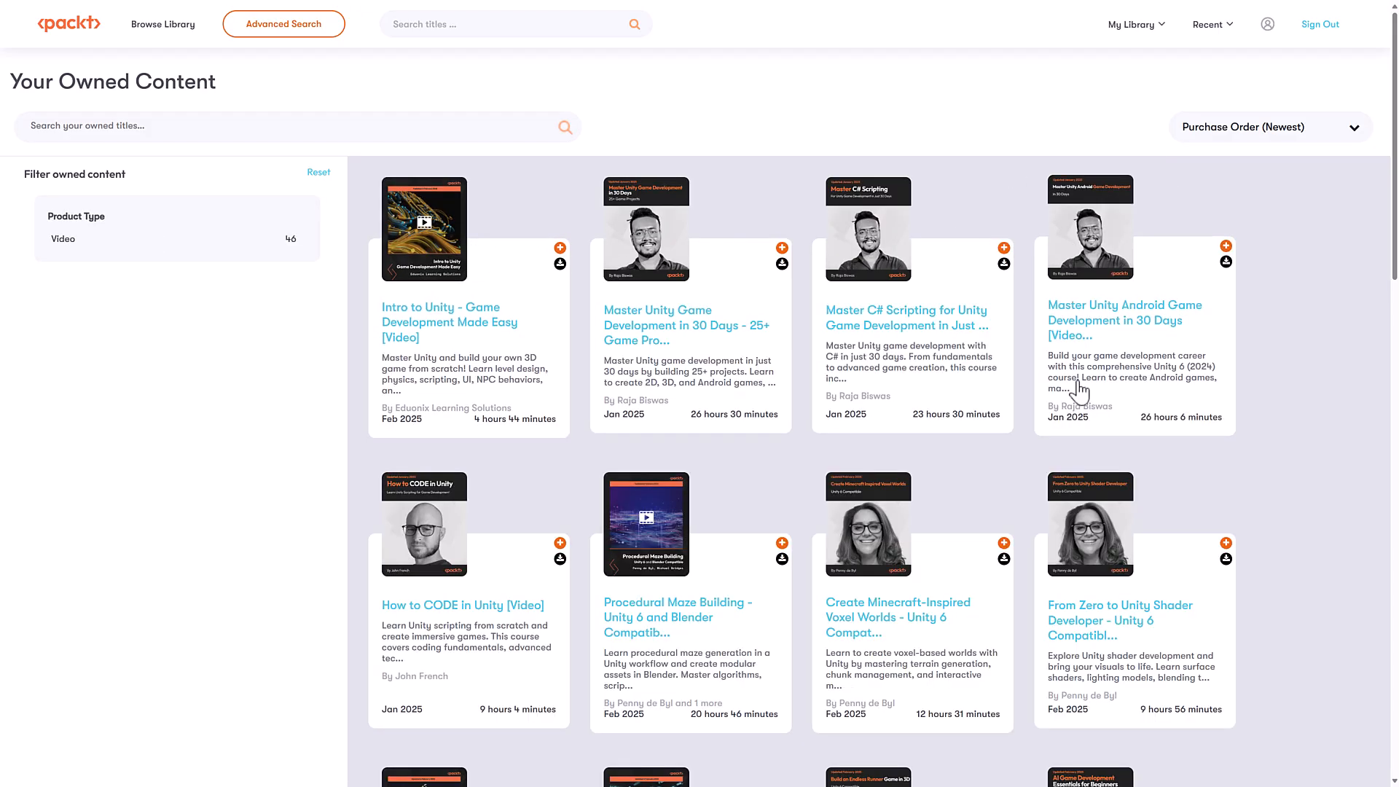
pyautogui.scroll(-3)
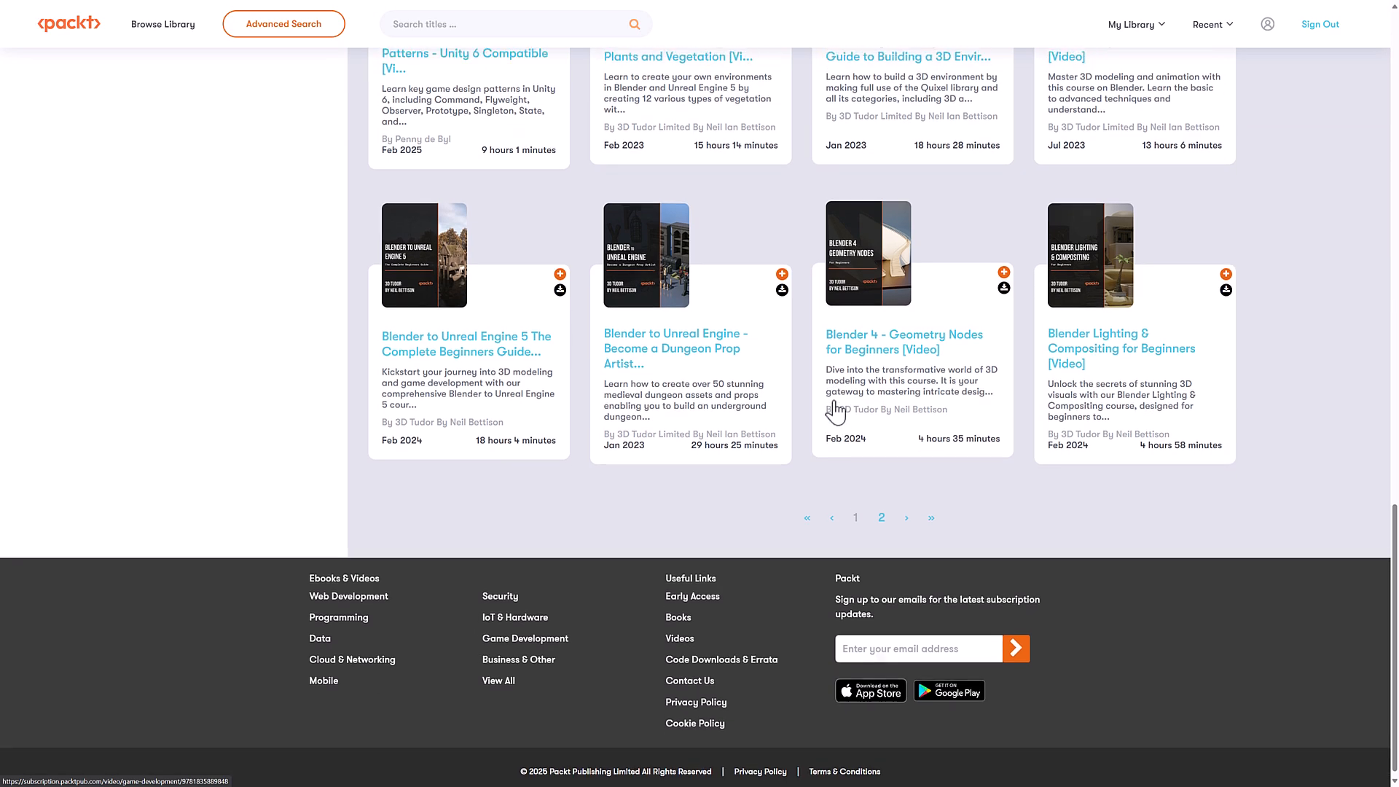
pyautogui.click(855, 516)
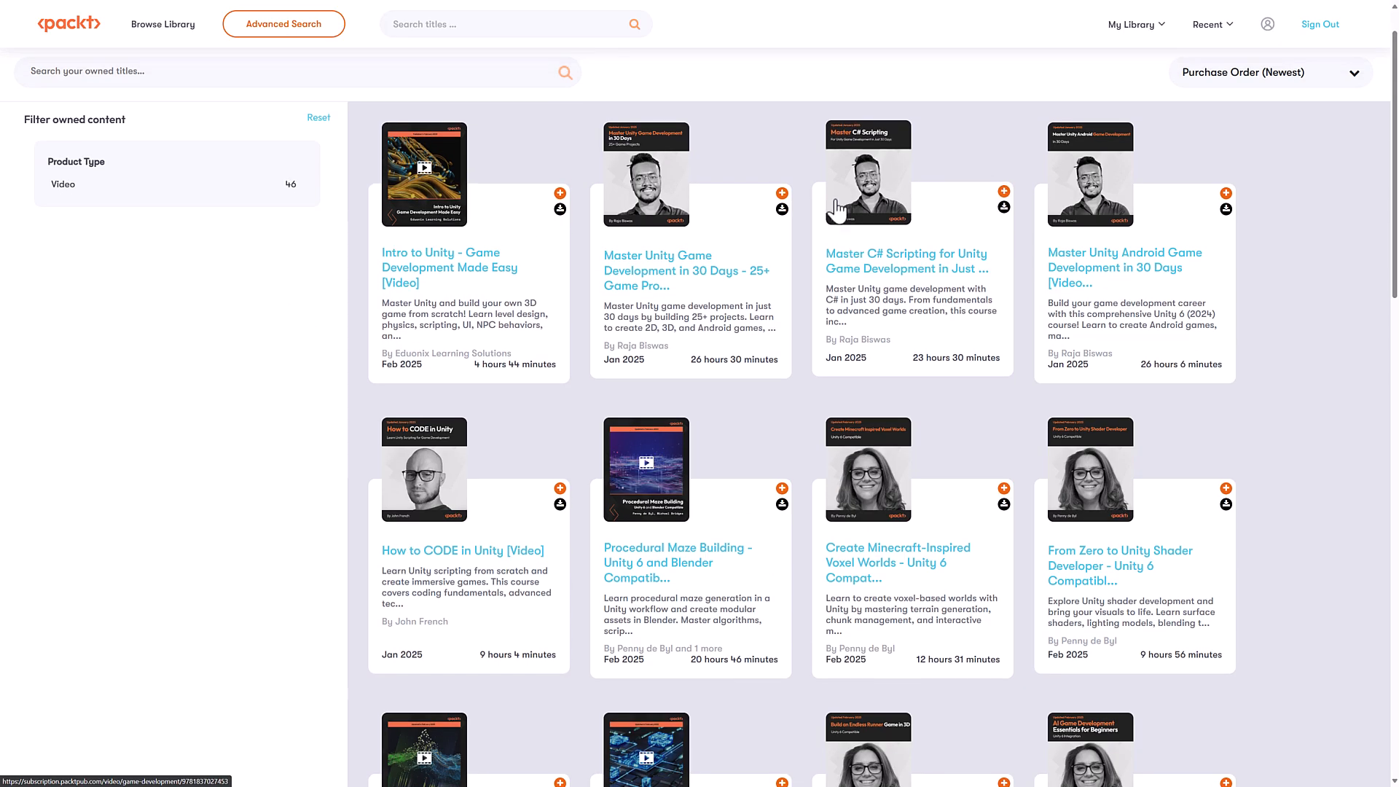
pyautogui.moveTo(917, 230)
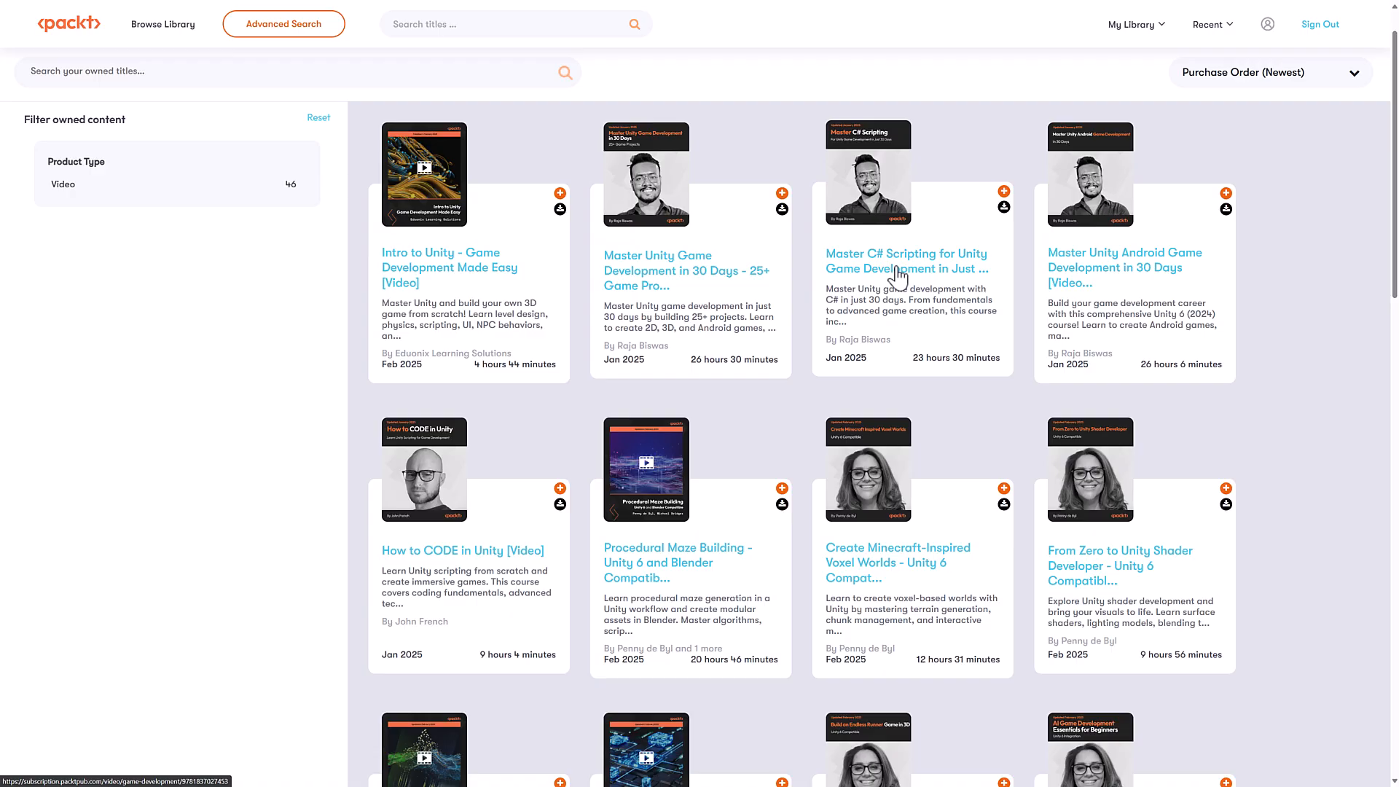
pyautogui.click(904, 261)
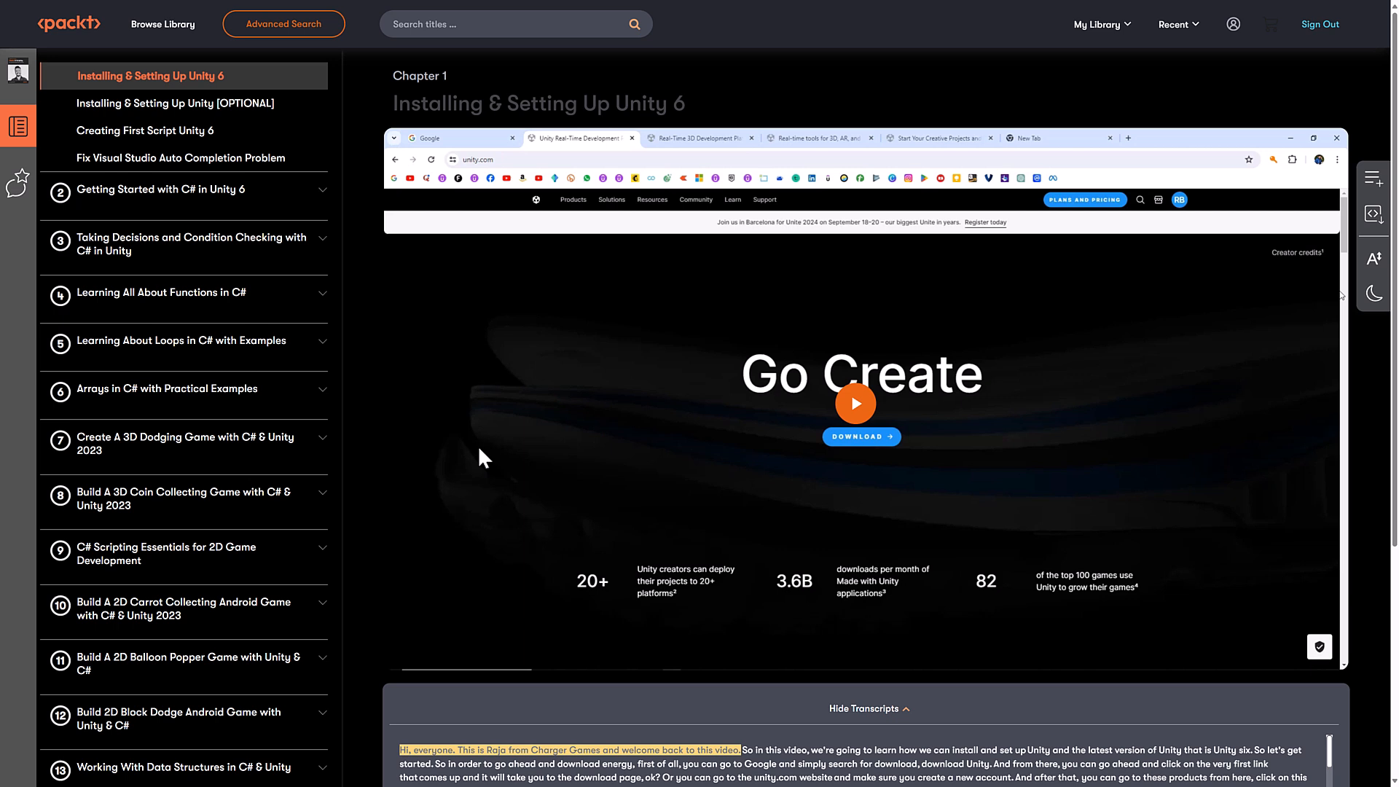
pyautogui.moveTo(471, 457)
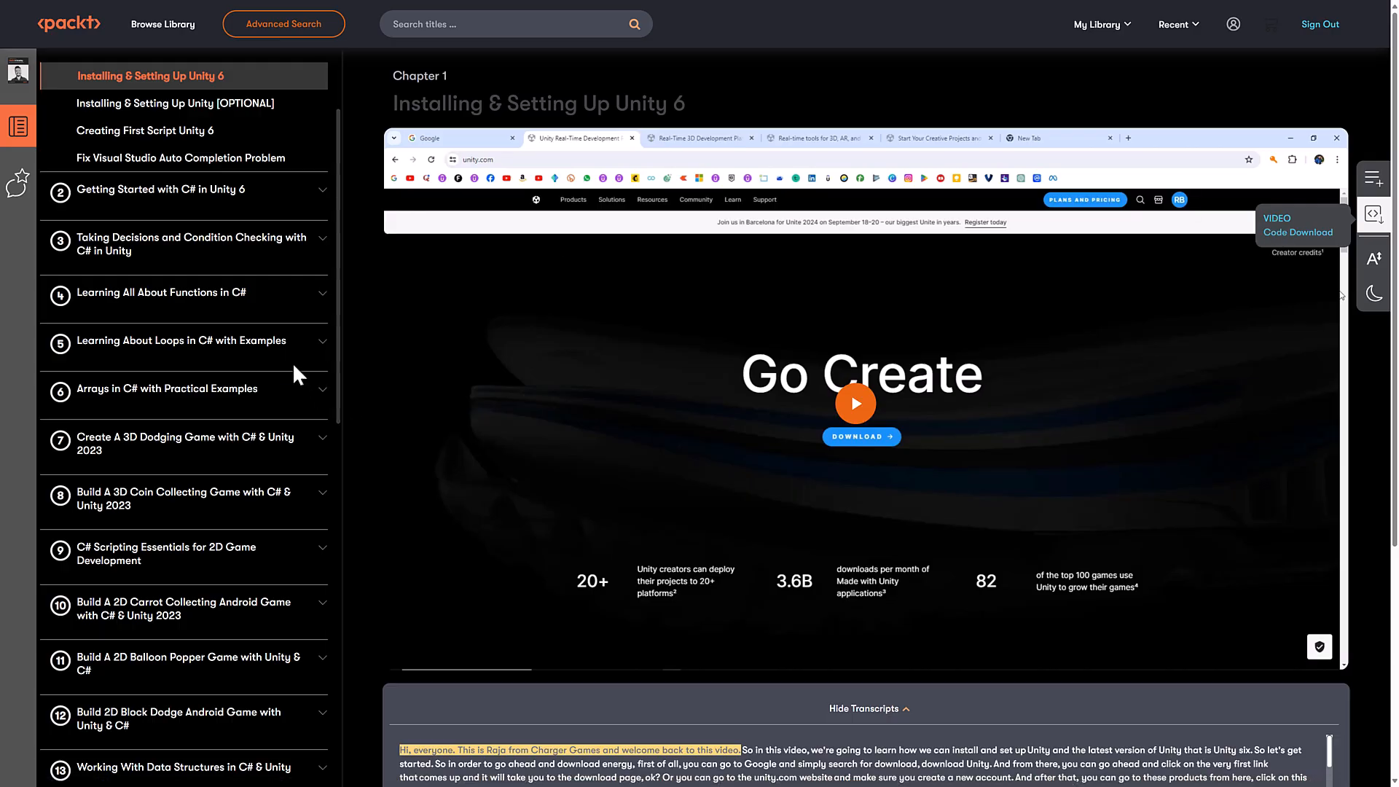
# Step: Play the Chapter 3 if-else statements lesson from the course's table of contents
pyautogui.click(185, 243)
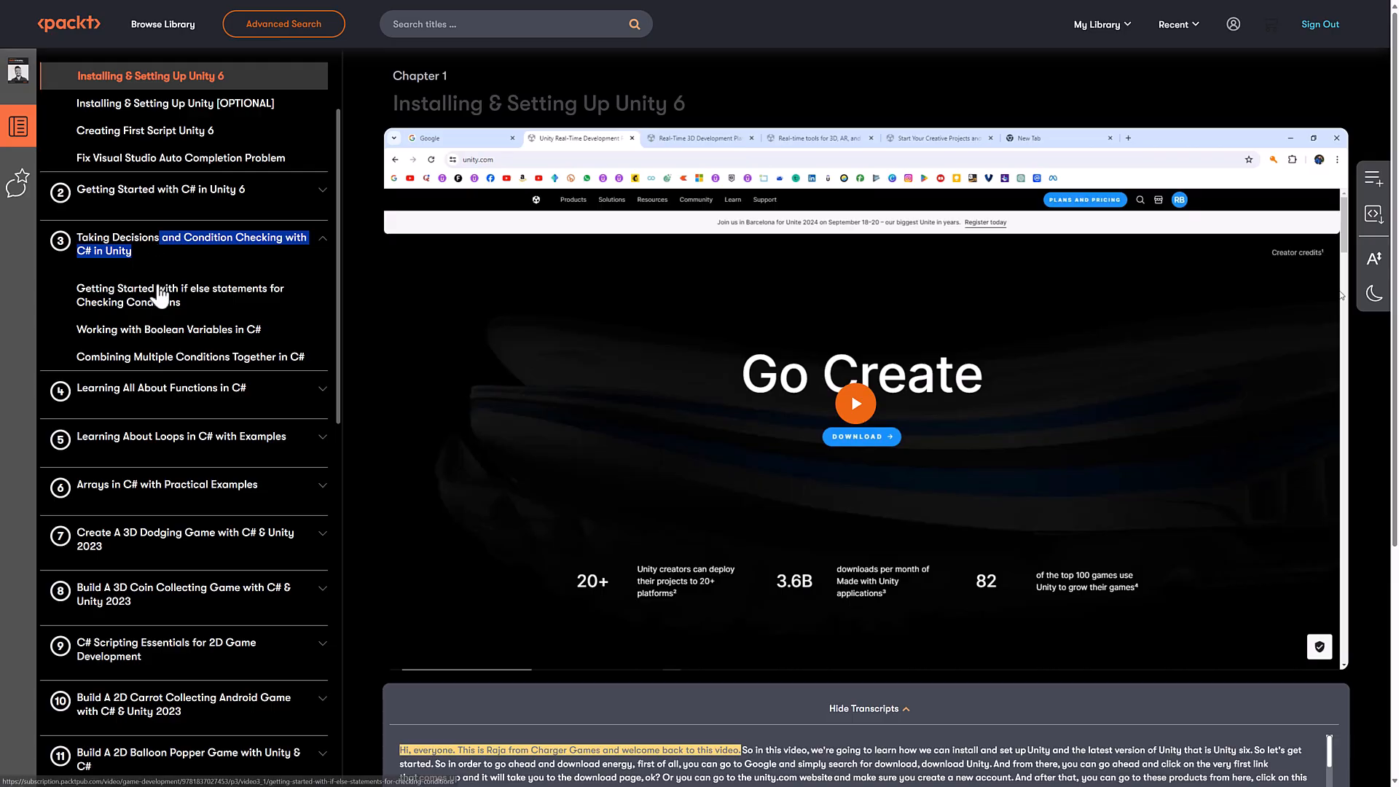
pyautogui.click(181, 294)
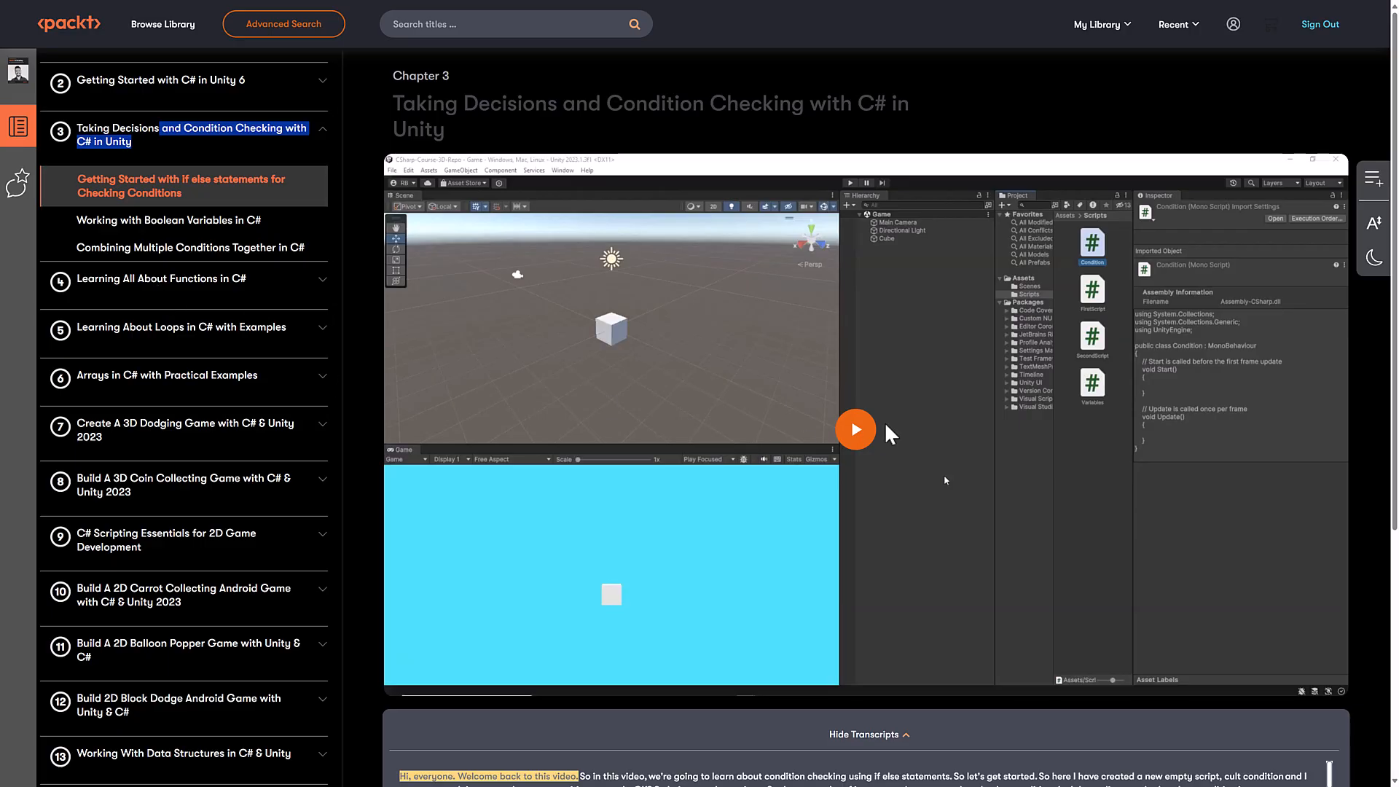
pyautogui.click(854, 428)
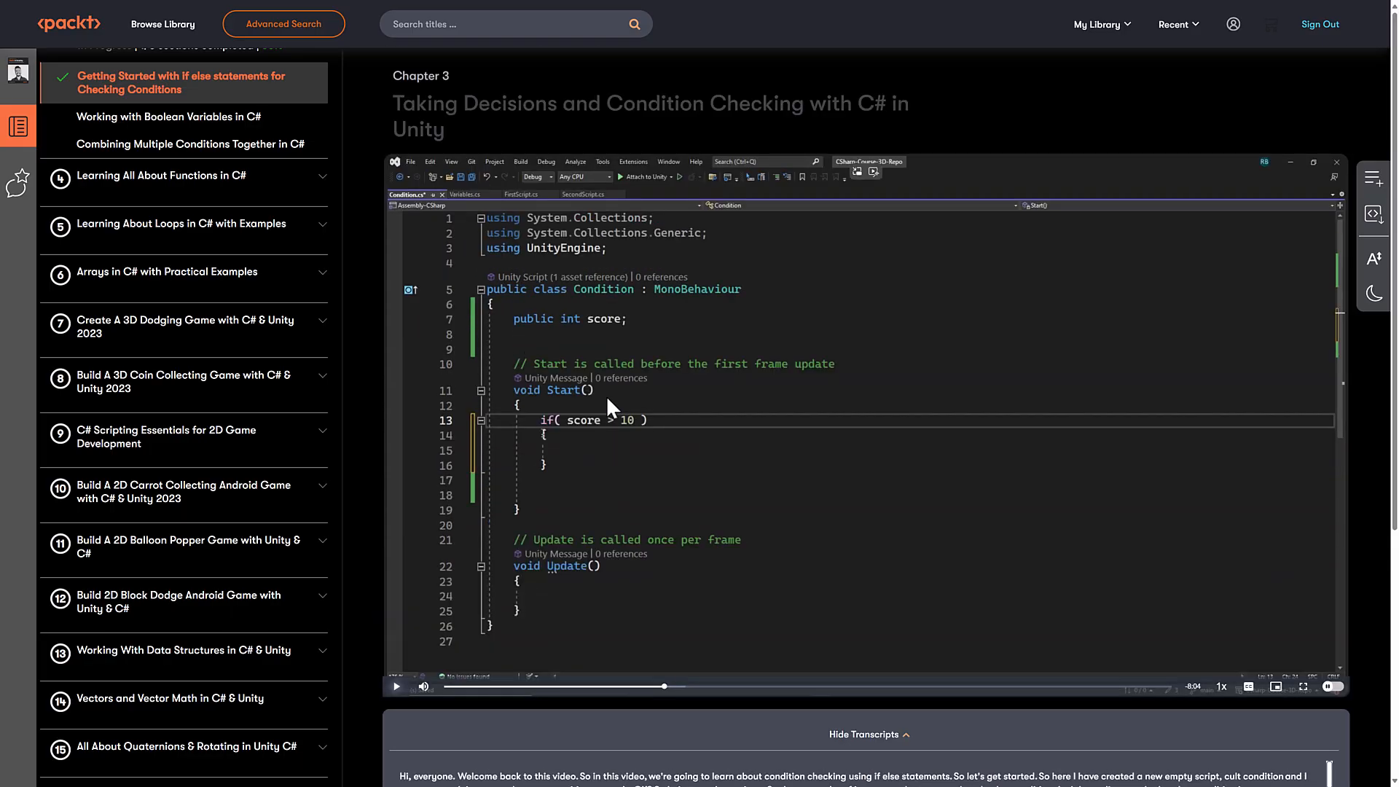
# Step: Return to the Owned section of My Library and browse the Unity video courses
pyautogui.click(1097, 24)
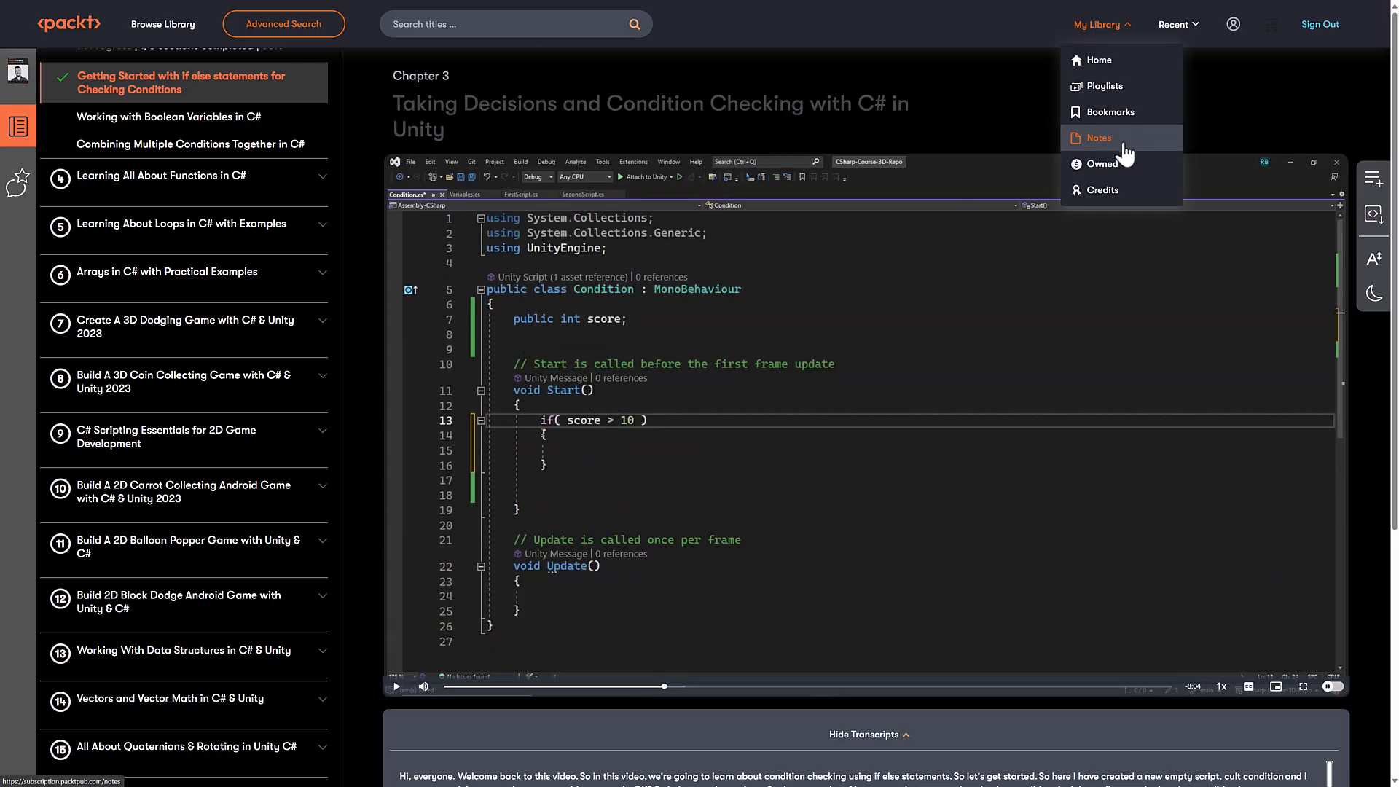
pyautogui.click(1102, 163)
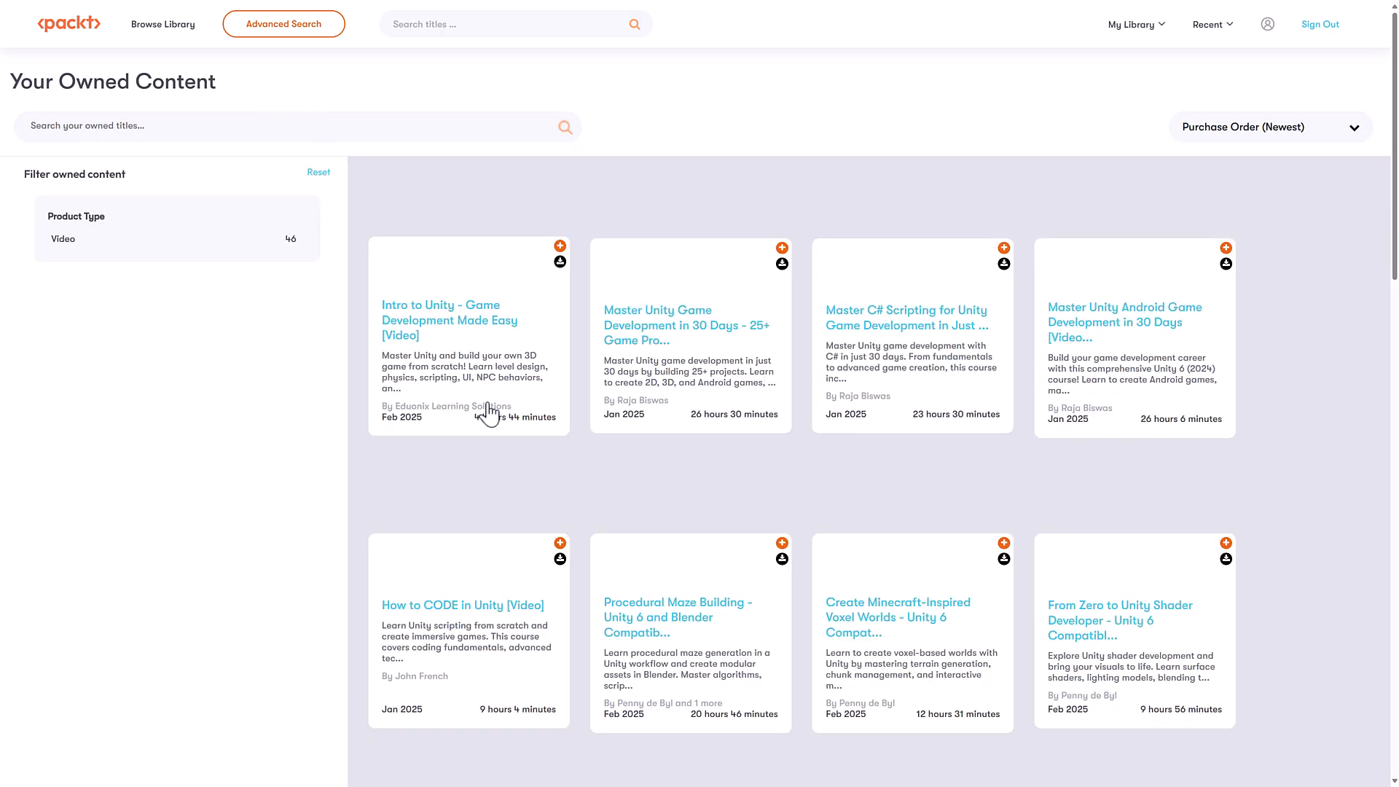
pyautogui.scroll(-3)
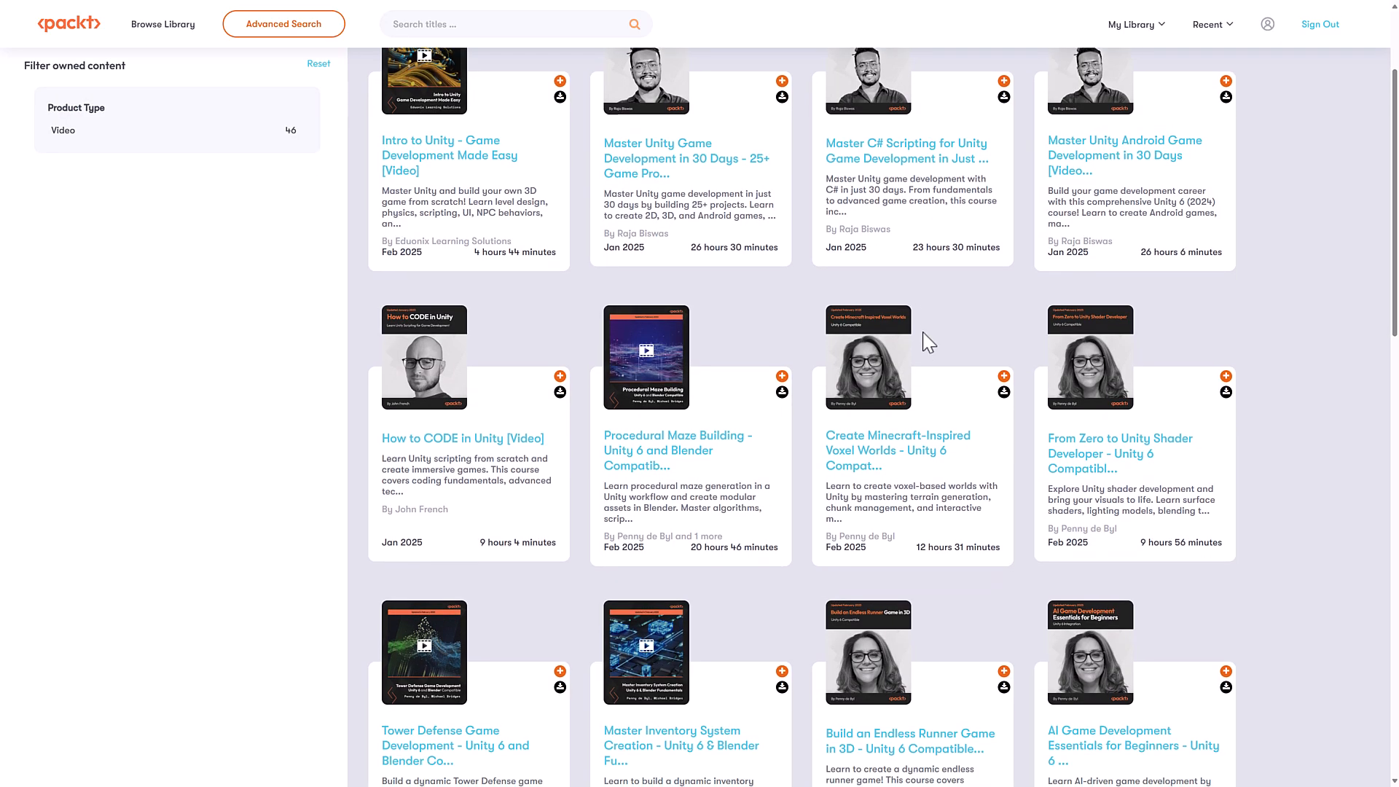
pyautogui.scroll(-3)
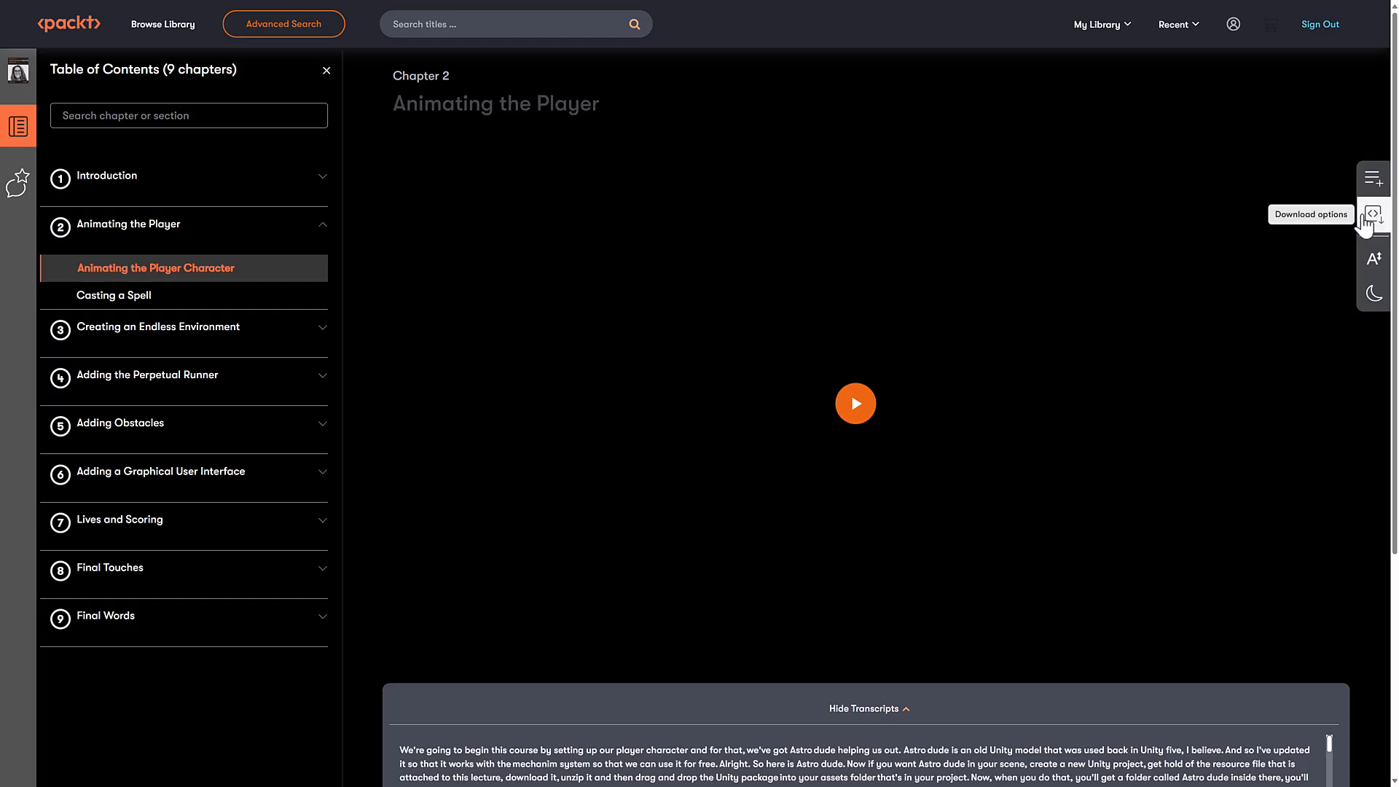
# Step: Show the video and code download choices for the Animating the Player Character lesson
pyautogui.click(1373, 214)
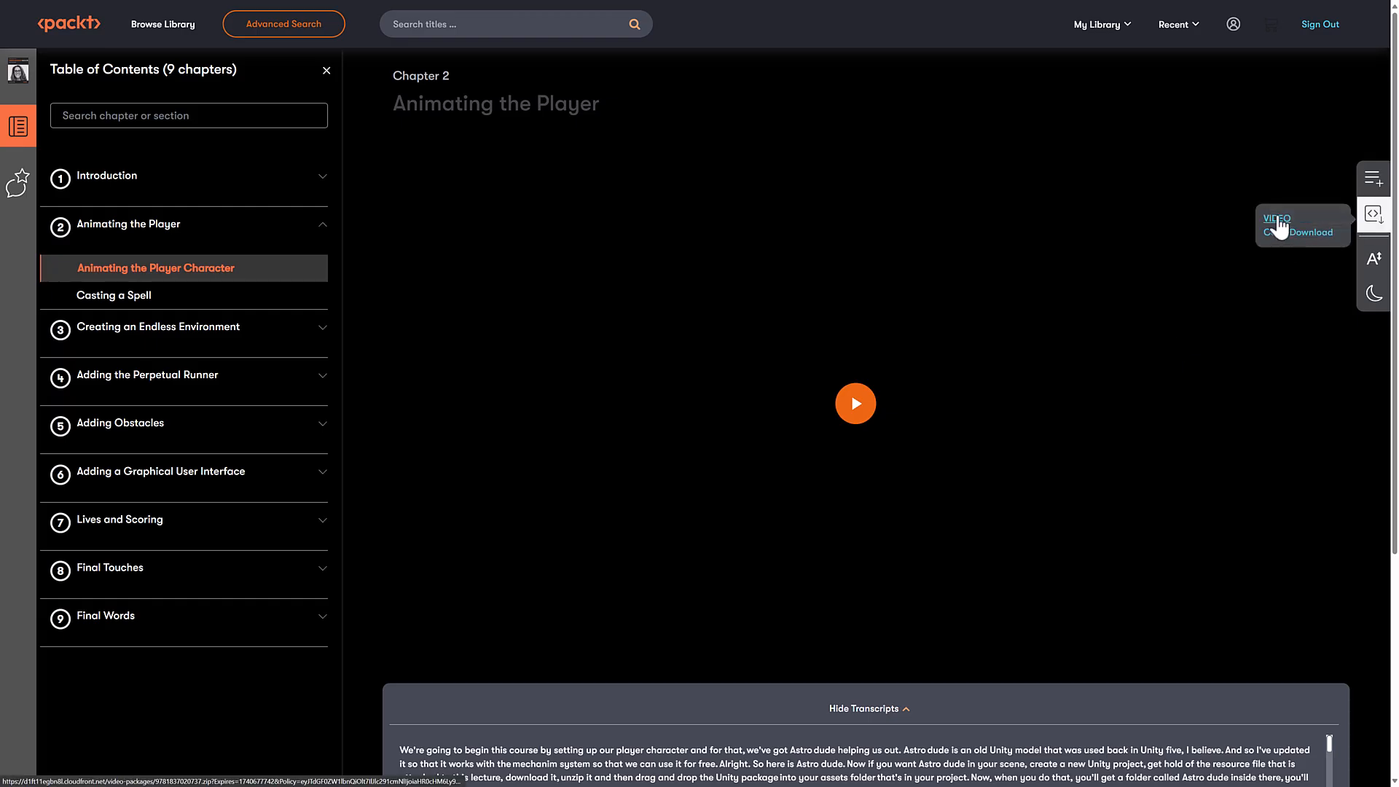
pyautogui.moveTo(1095, 410)
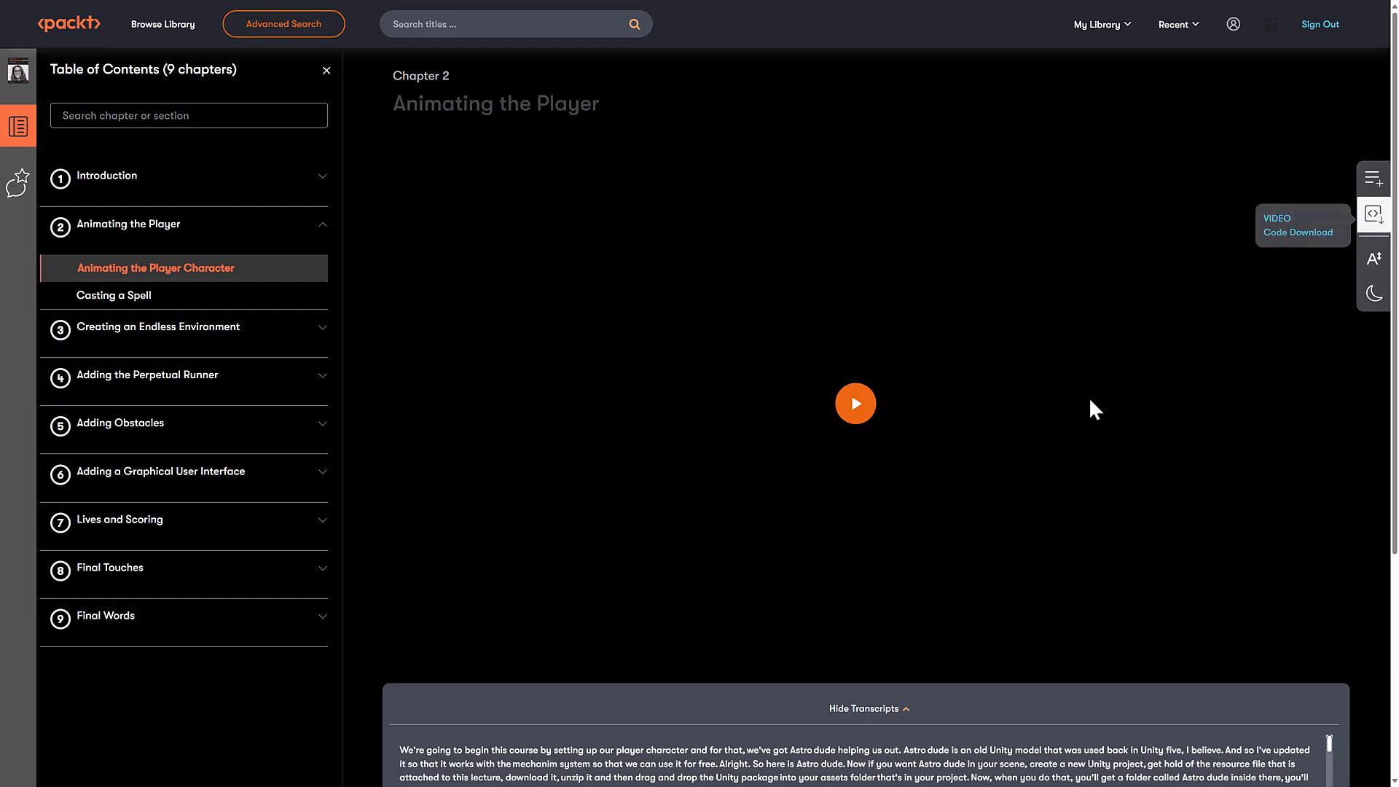
pyautogui.moveTo(223, 702)
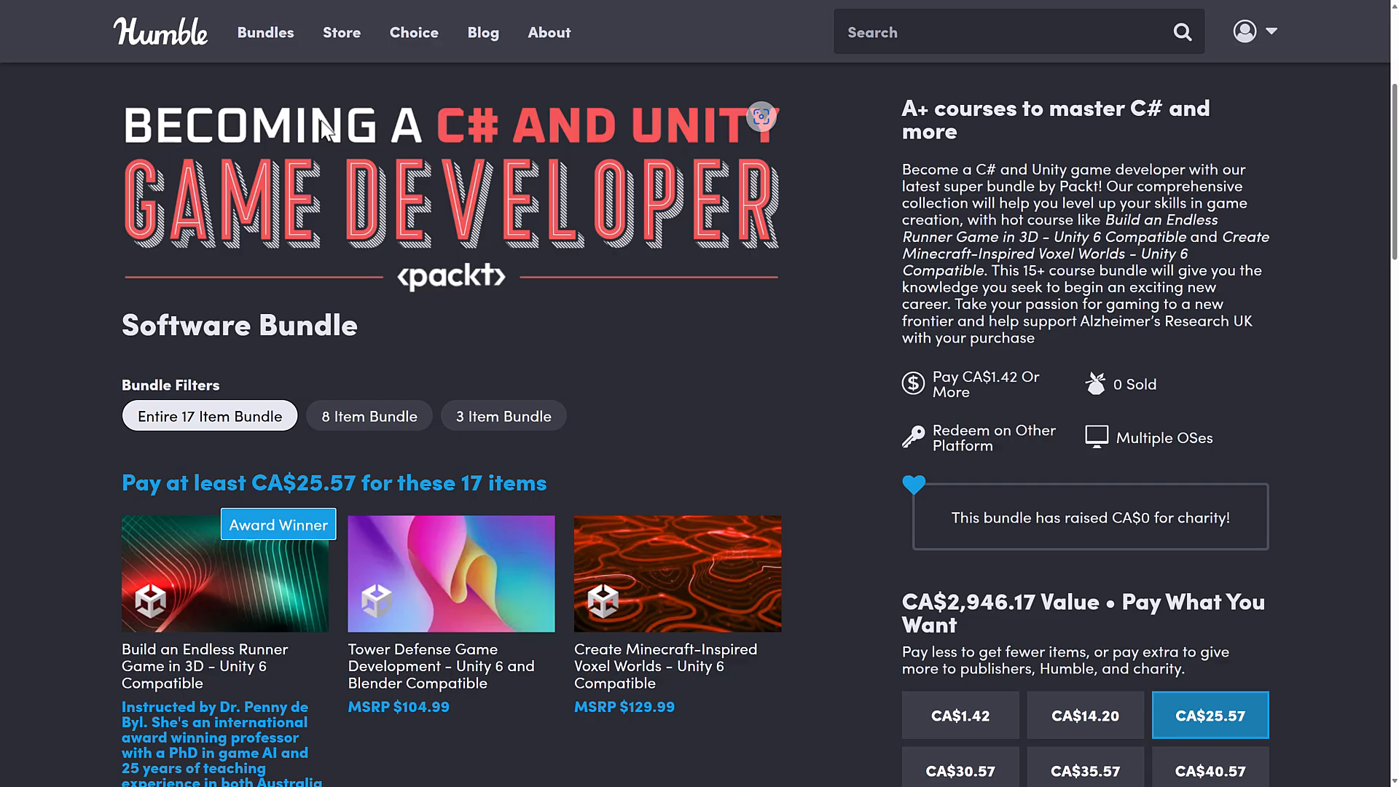
# Step: Go to Humble Bundle's software bundles listing with the Godot, VR and sound bundles
pyautogui.click(266, 32)
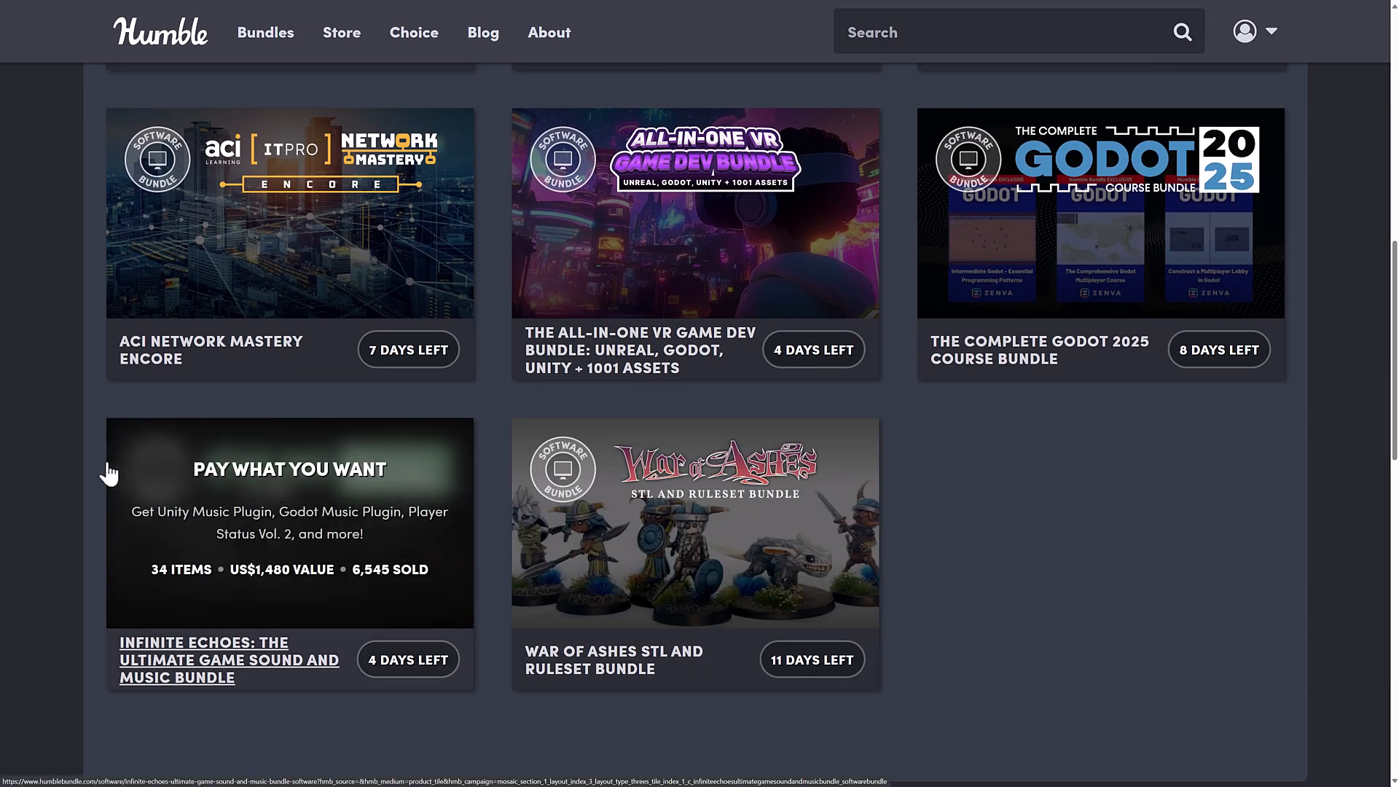
pyautogui.moveTo(26, 503)
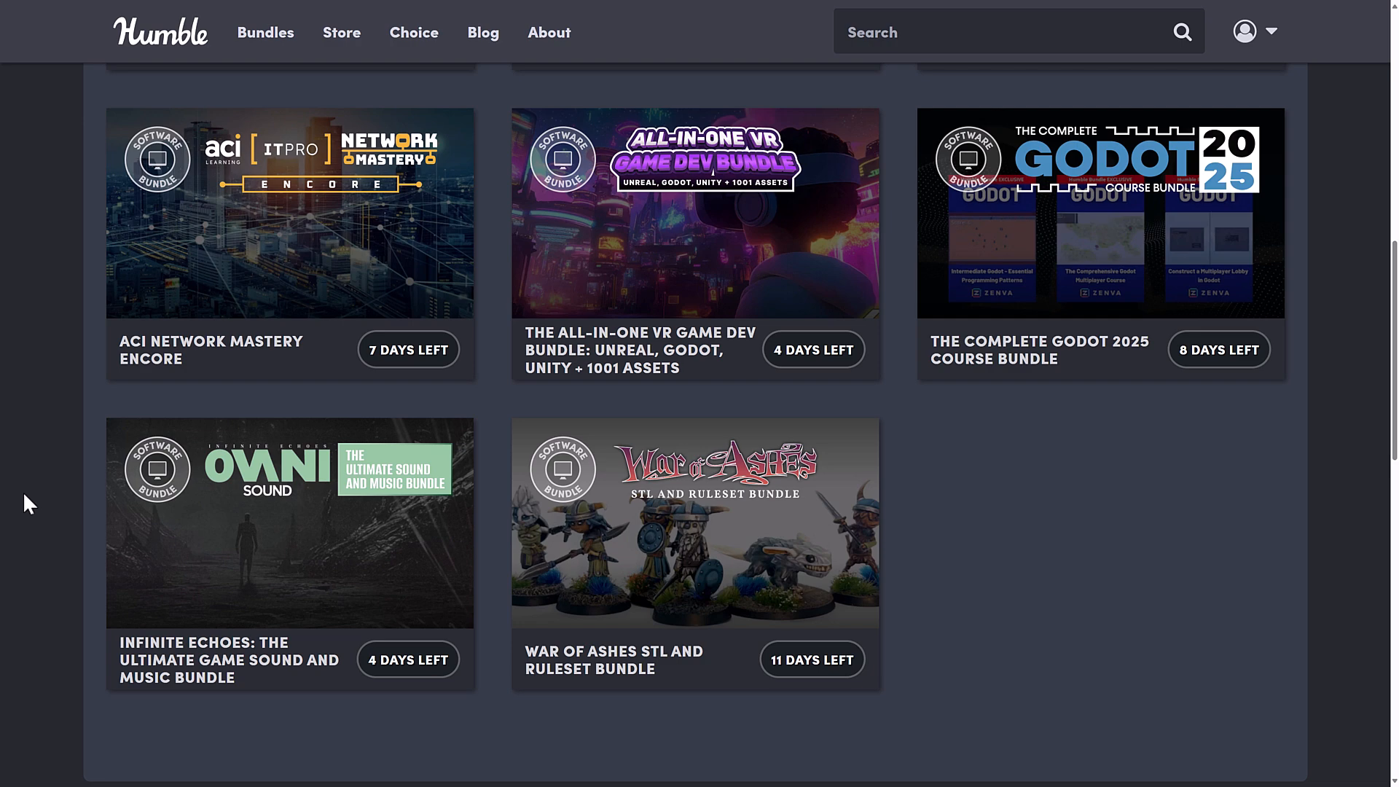
pyautogui.scroll(-3)
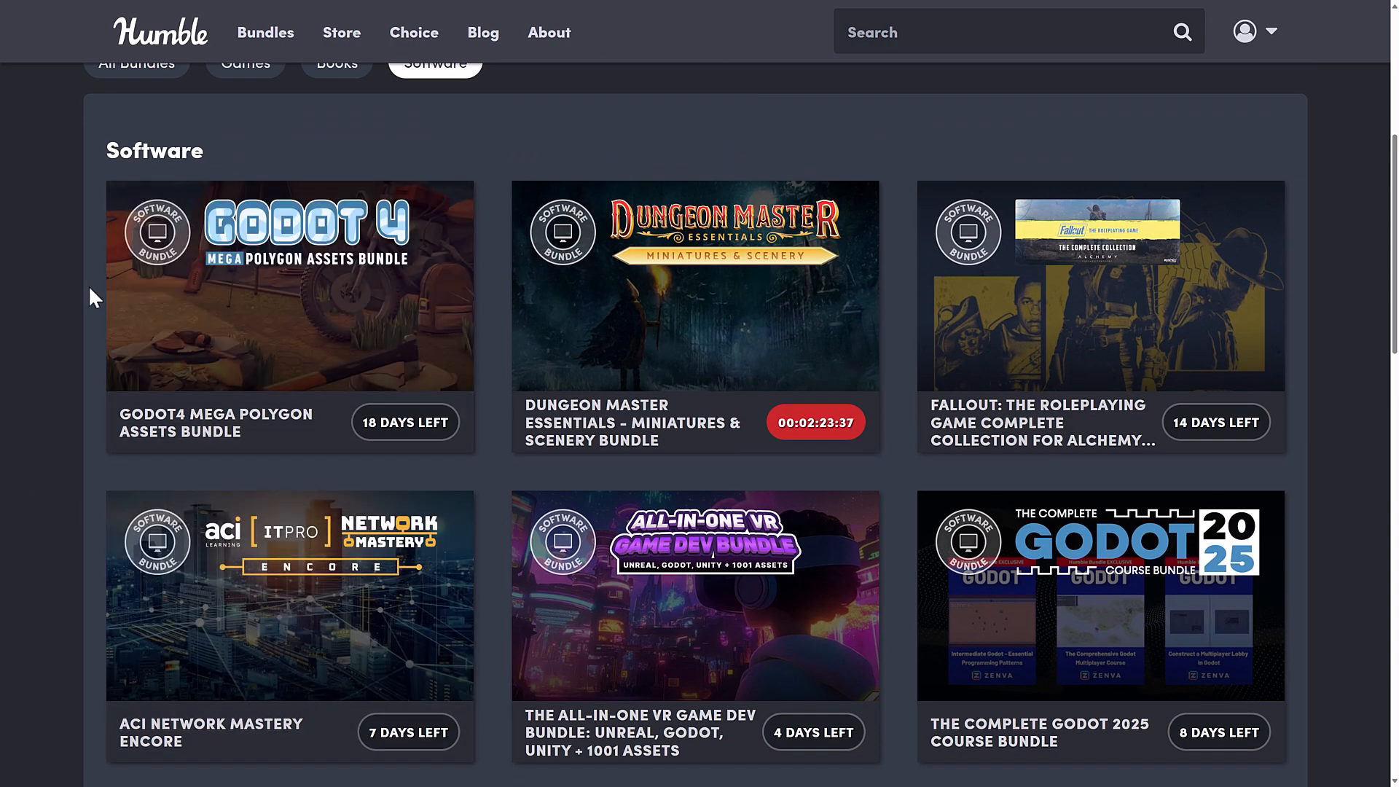
pyautogui.moveTo(54, 299)
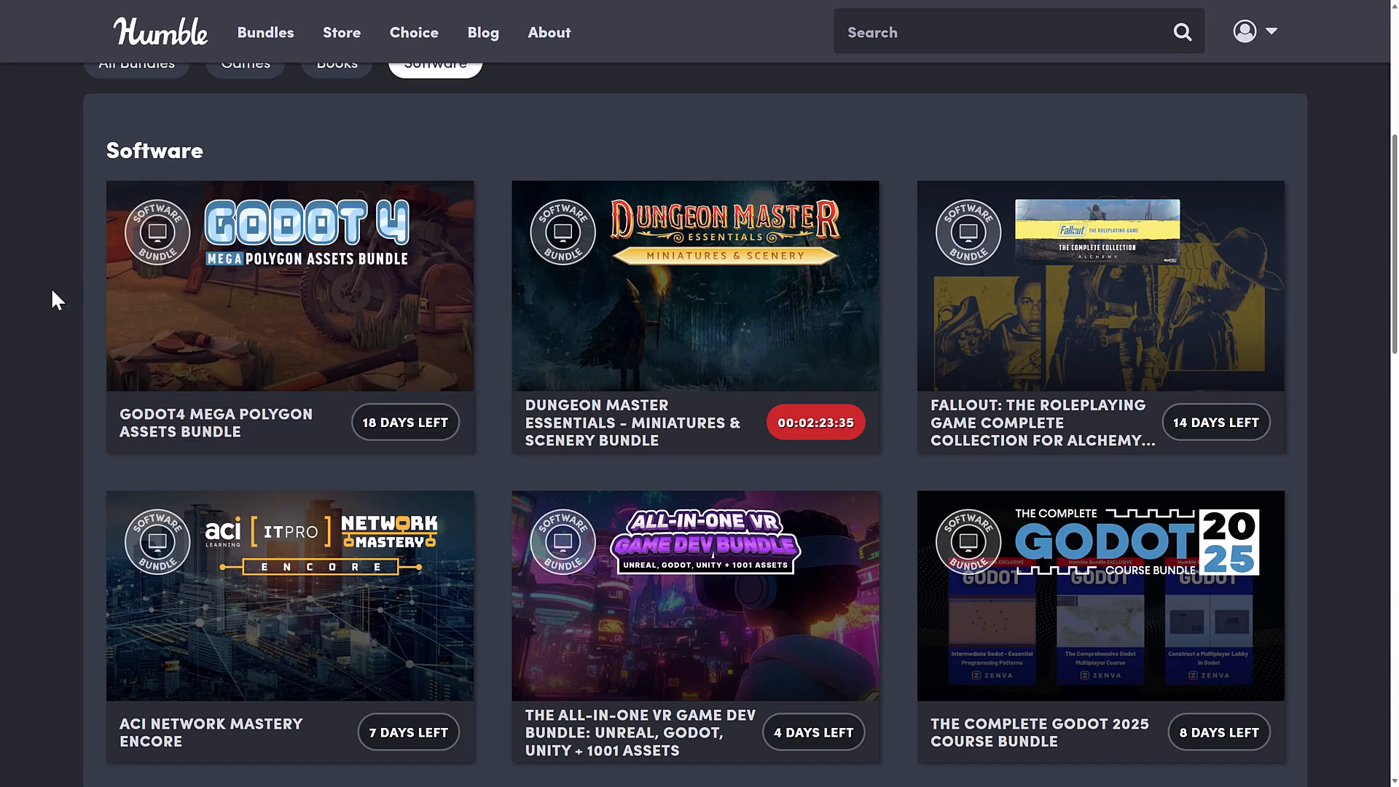
pyautogui.scroll(-3)
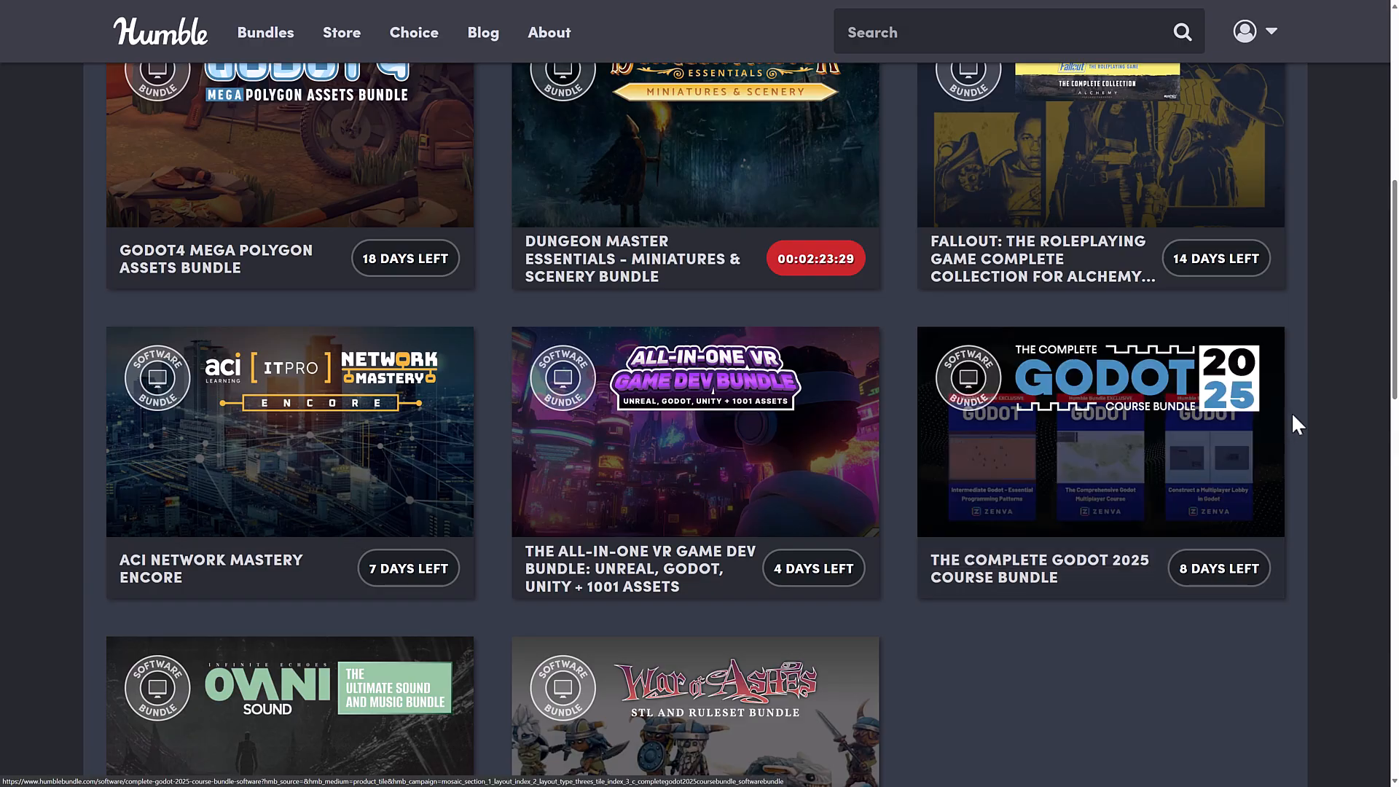
pyautogui.moveTo(697, 431)
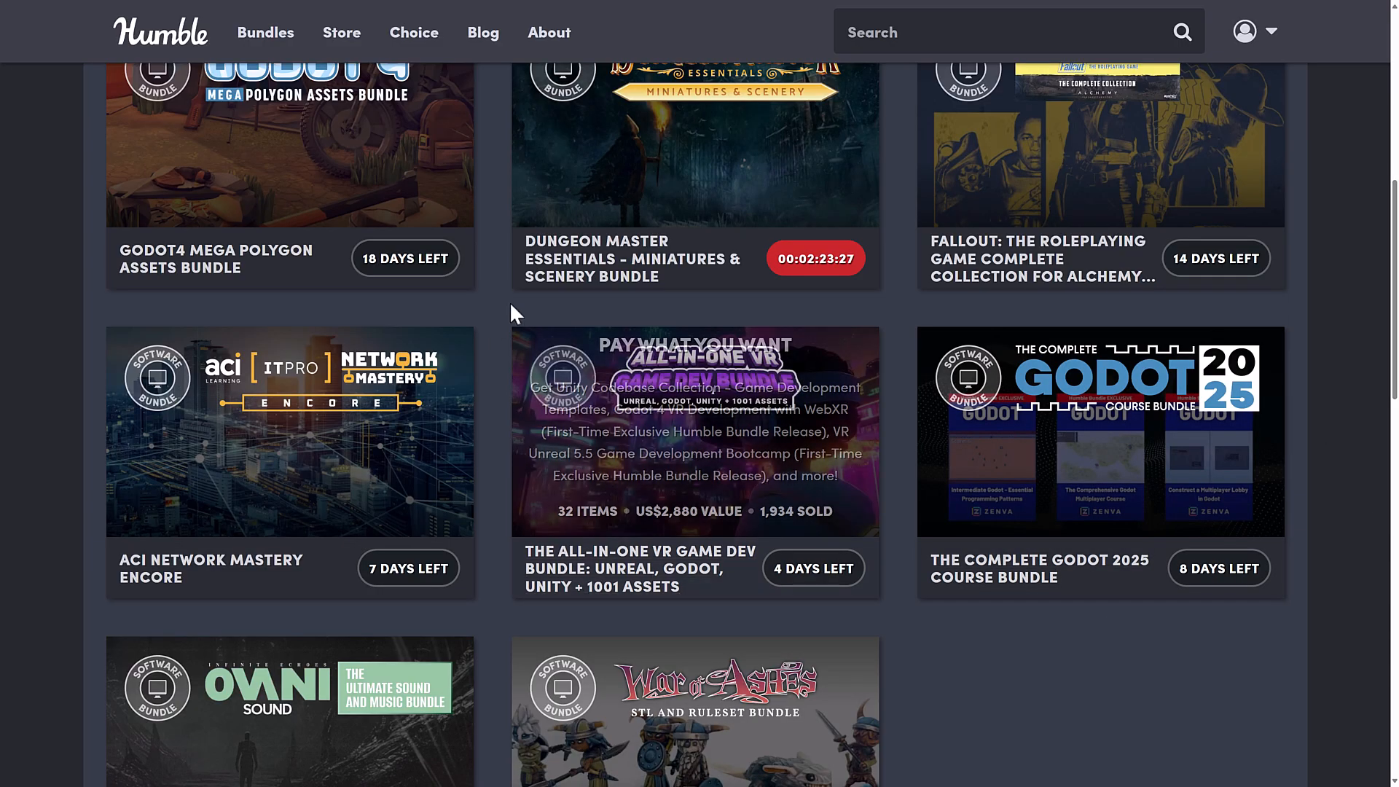
pyautogui.moveTo(732, 457)
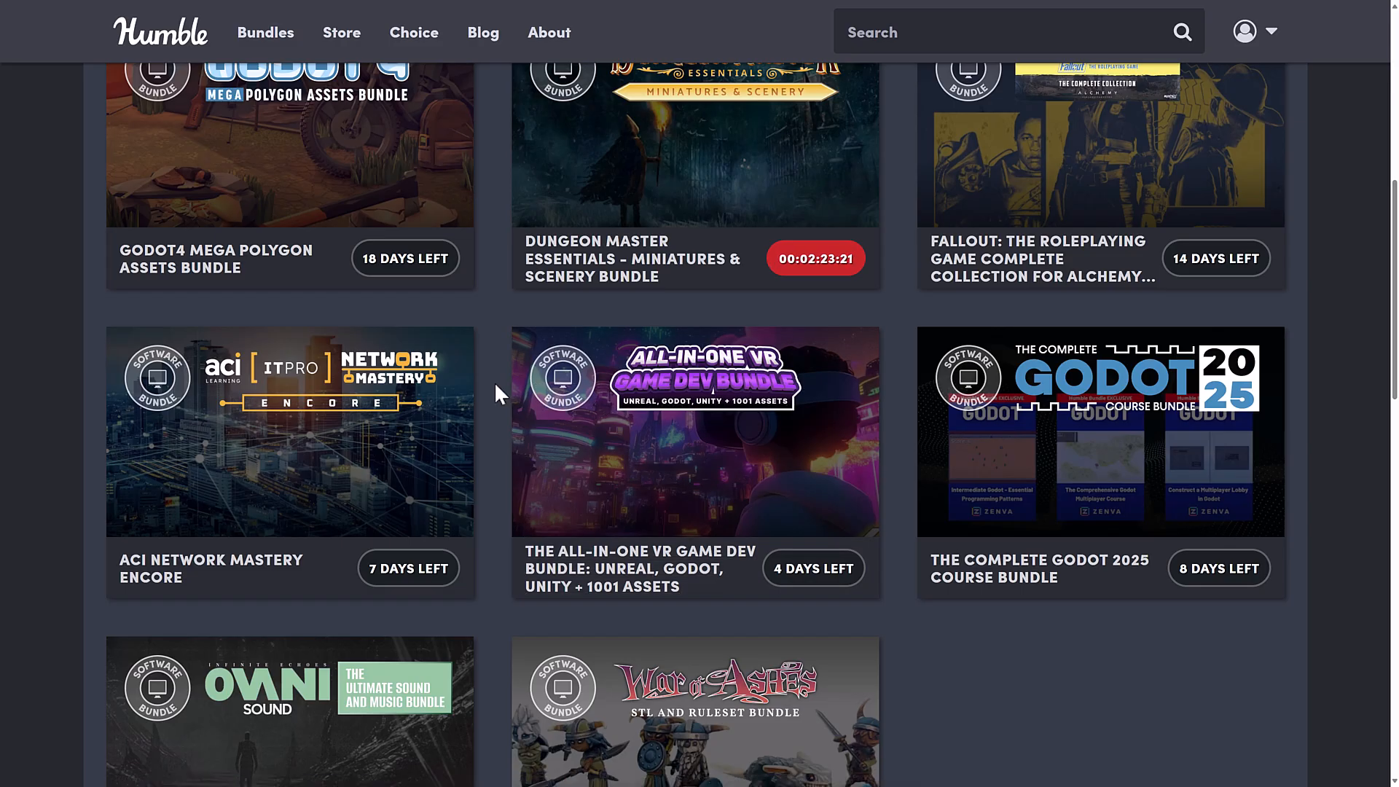
pyautogui.moveTo(639, 430)
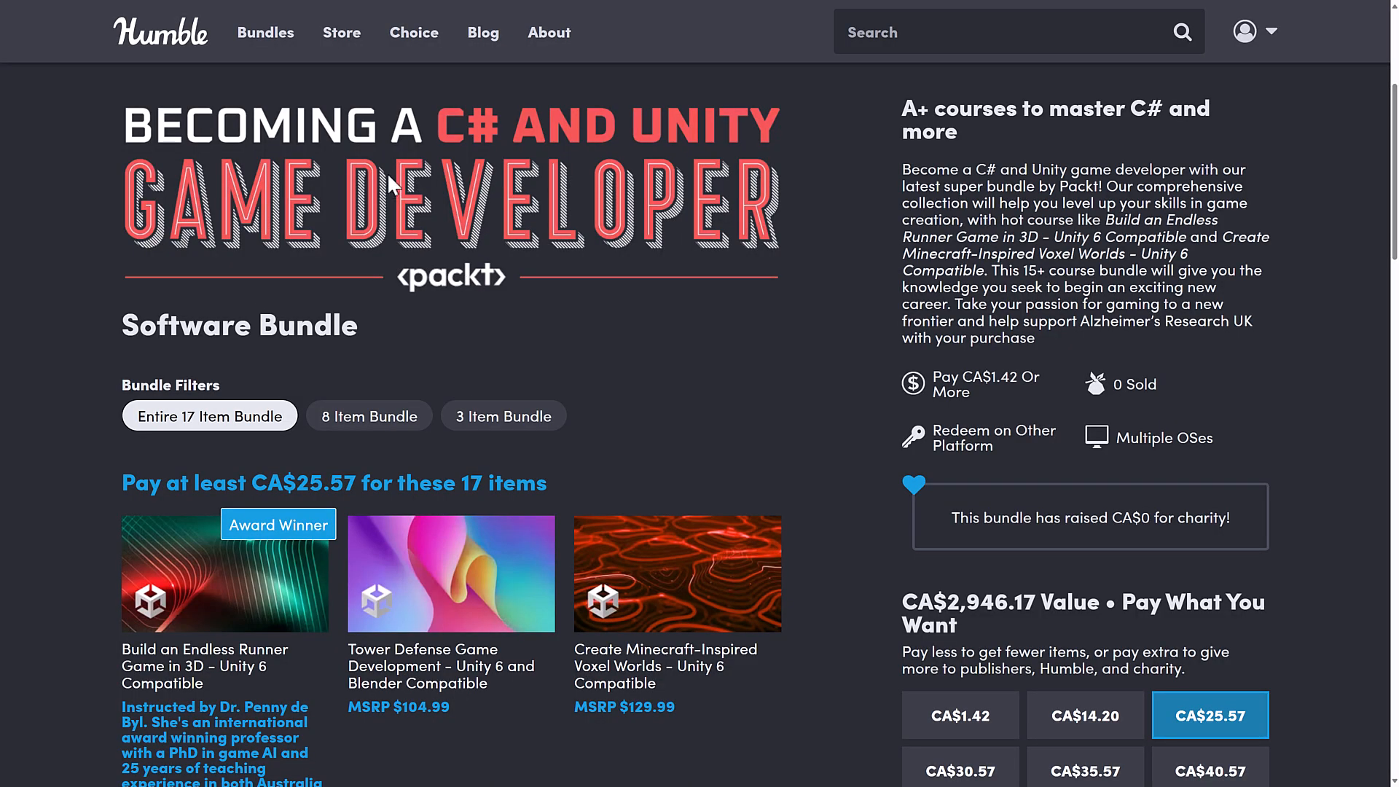
pyautogui.moveTo(804, 392)
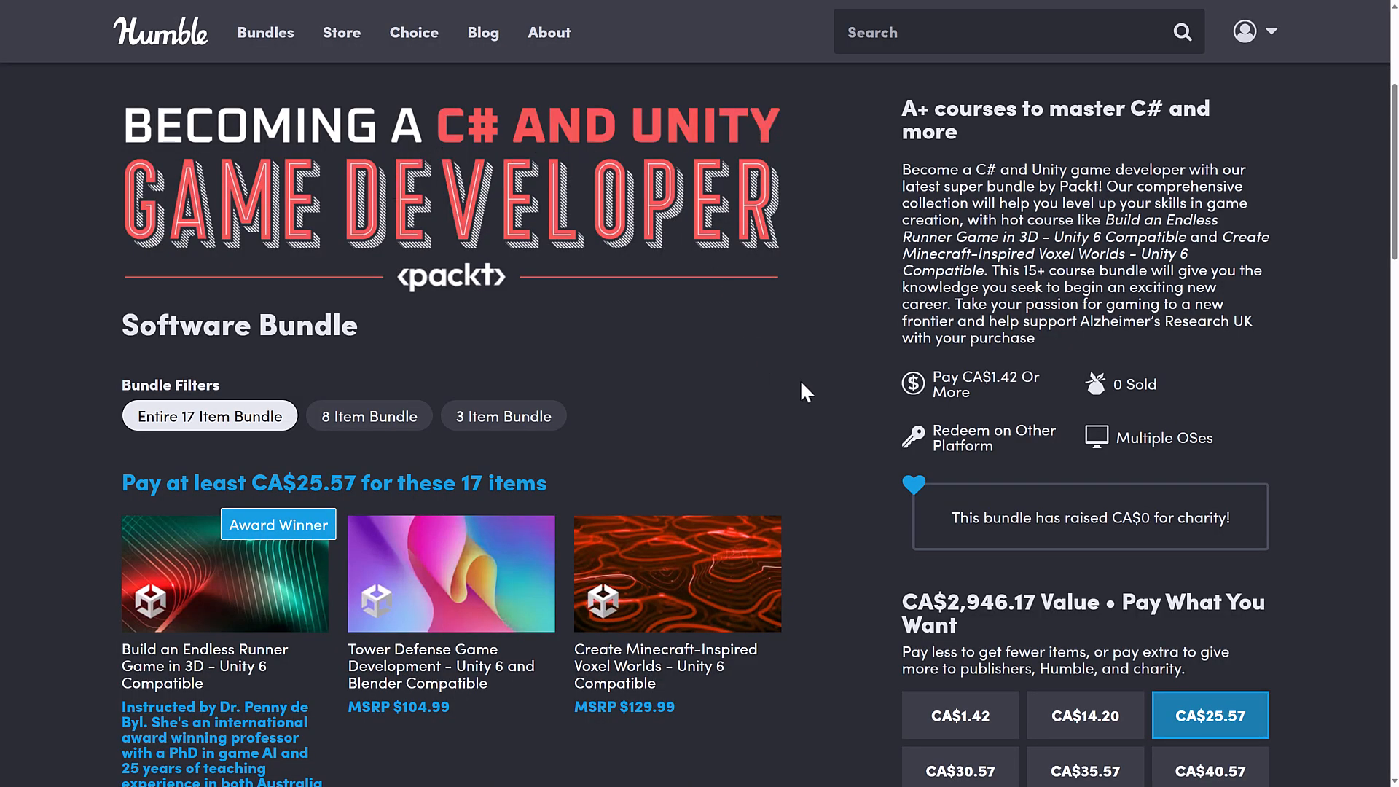